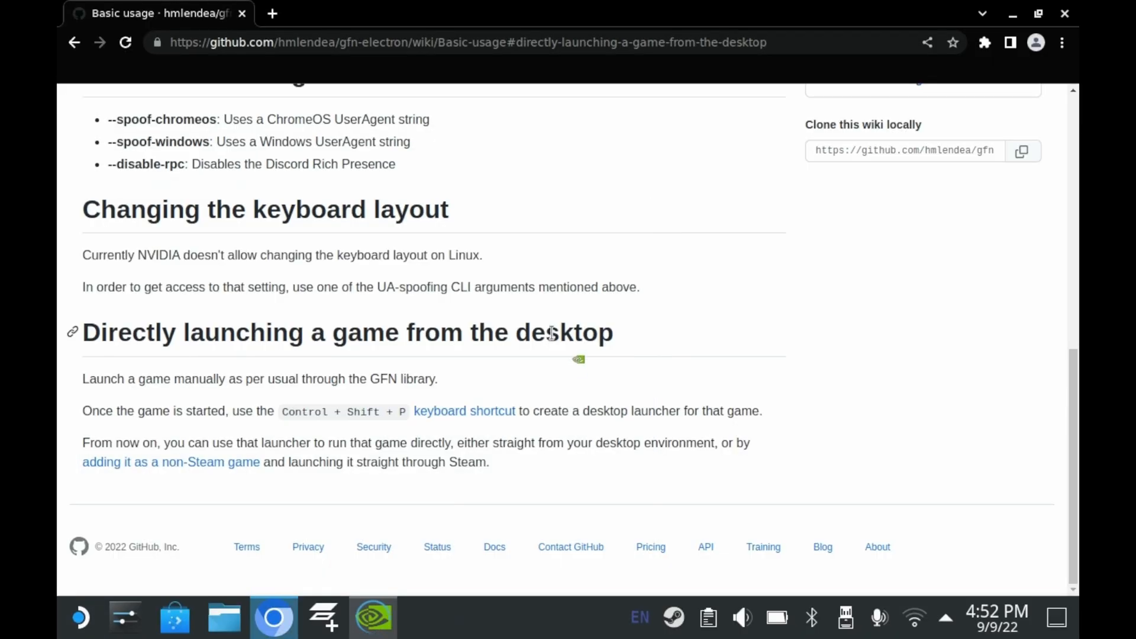
Step: Scroll GeForce NOW's My Library to Destiny 2 and expand its full description
click(373, 617)
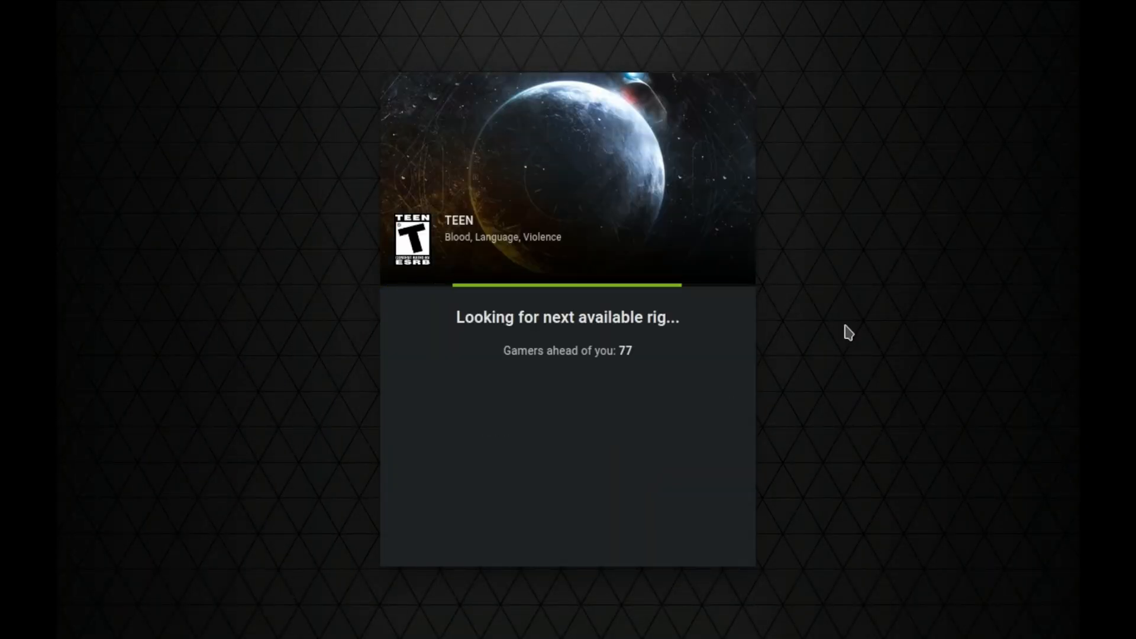
mouse_move(531, 172)
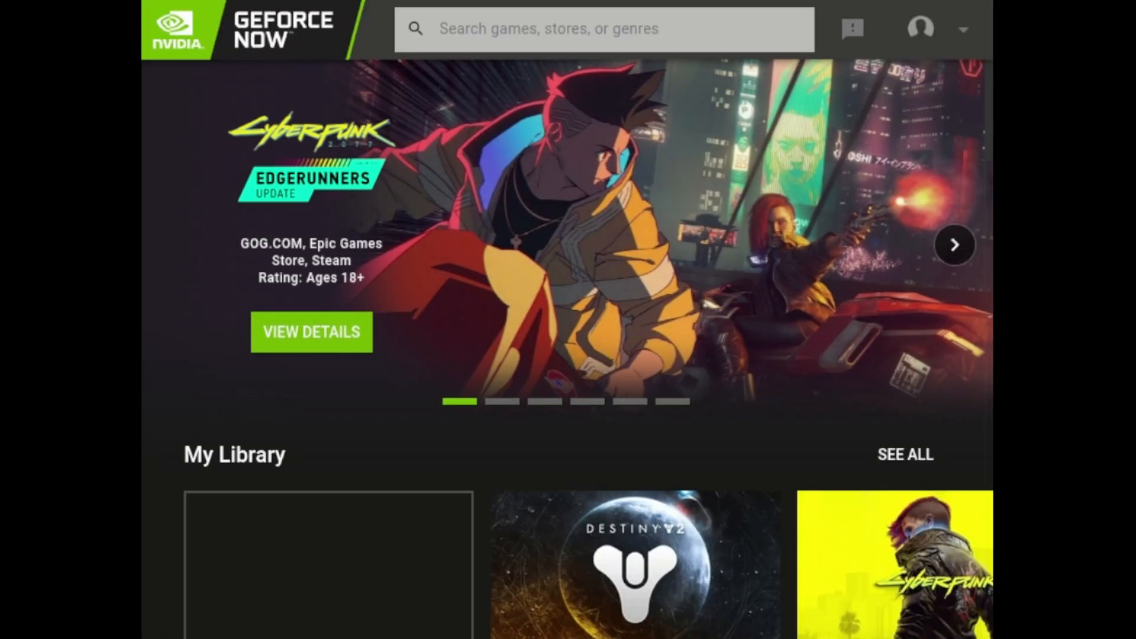
scroll(down, 3)
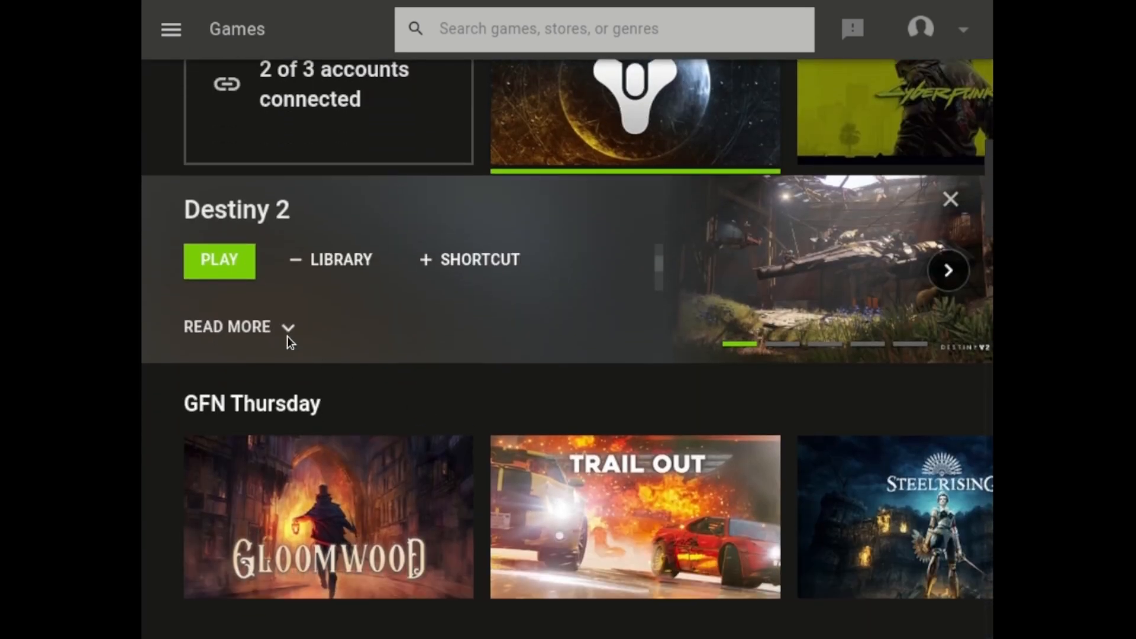
click(219, 260)
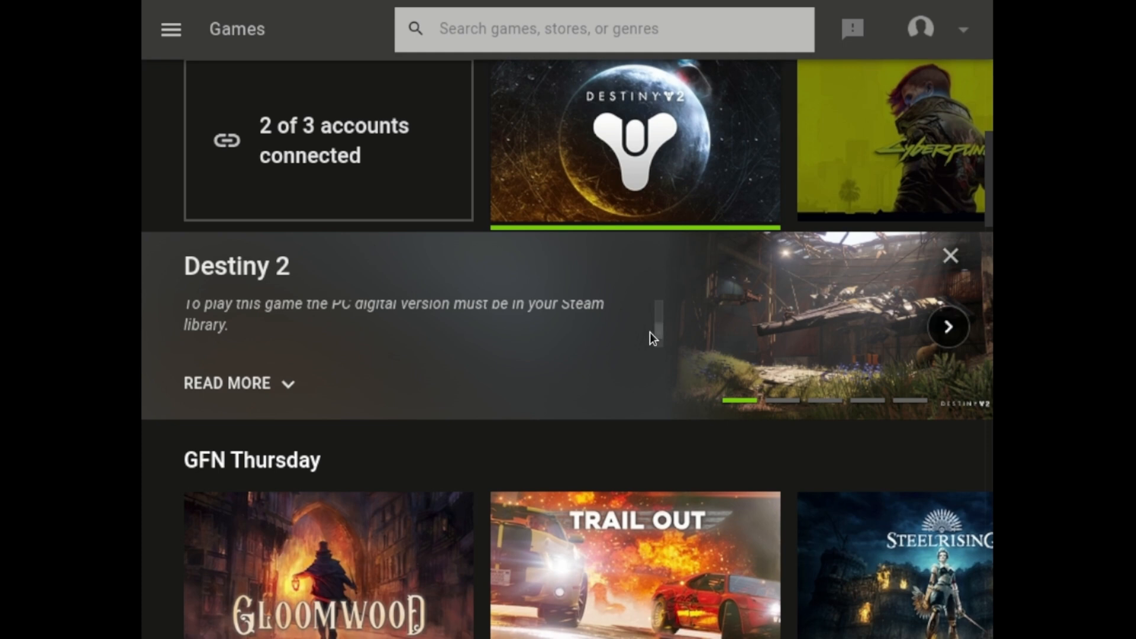
mouse_move(629, 332)
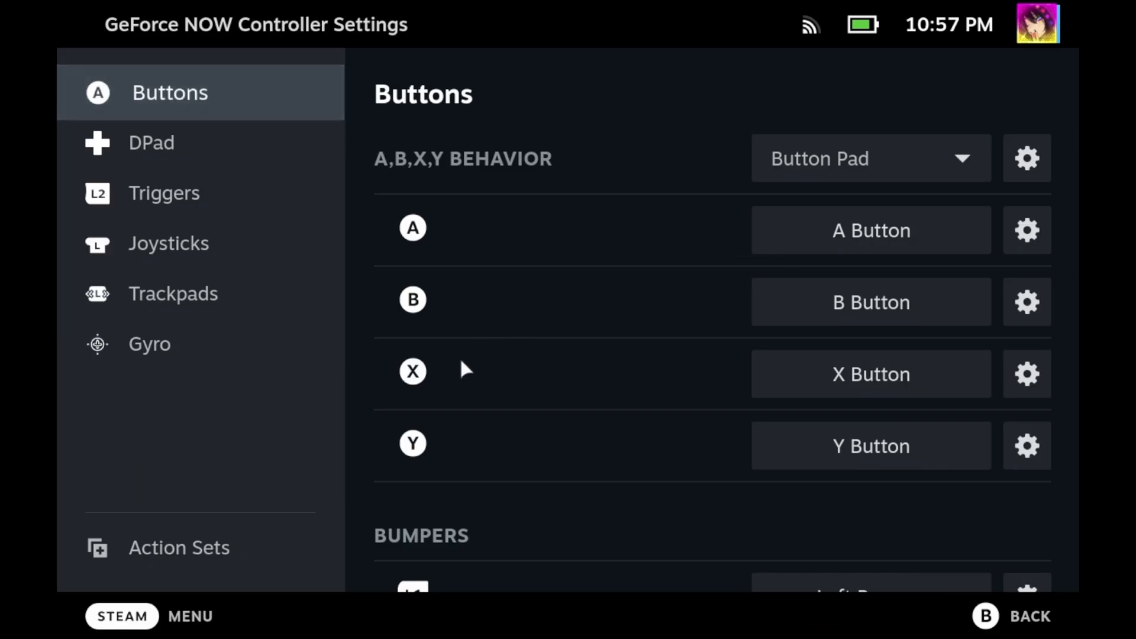
Step: Bind an always-on F11 keyboard command to the Default action set and review its press settings
click(178, 546)
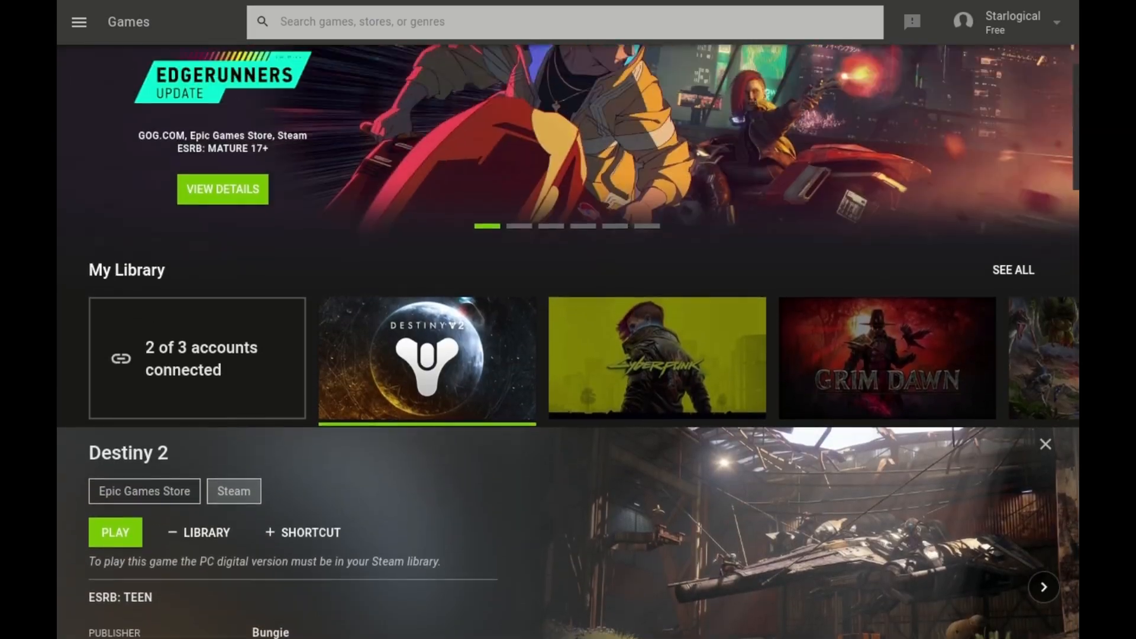
scroll(down, 3)
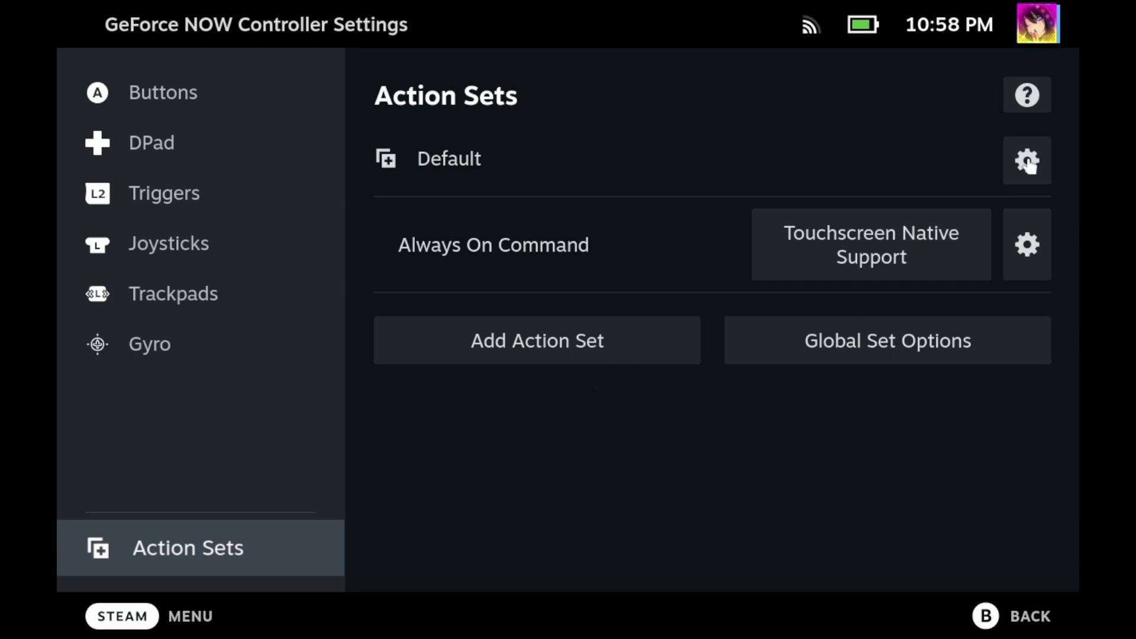
click(1026, 161)
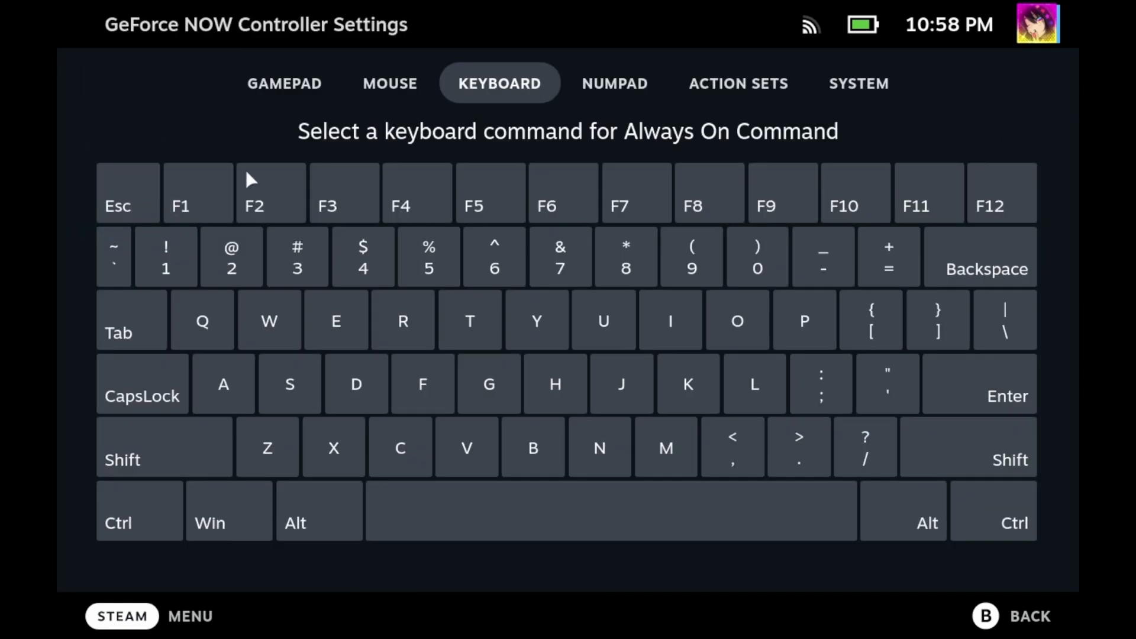
click(915, 192)
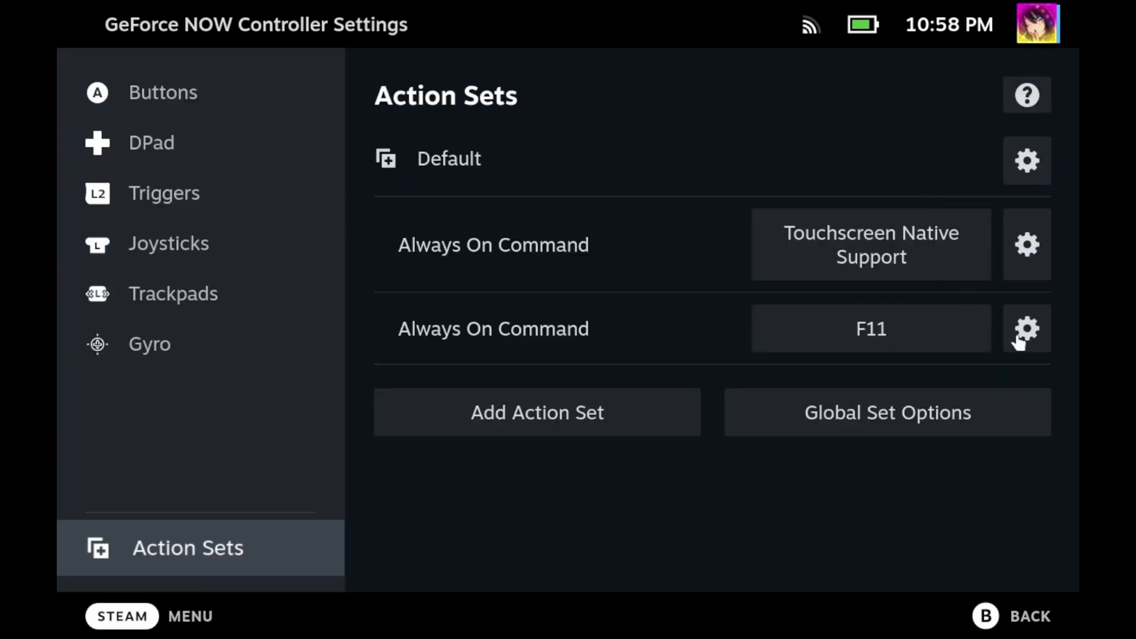
click(1027, 328)
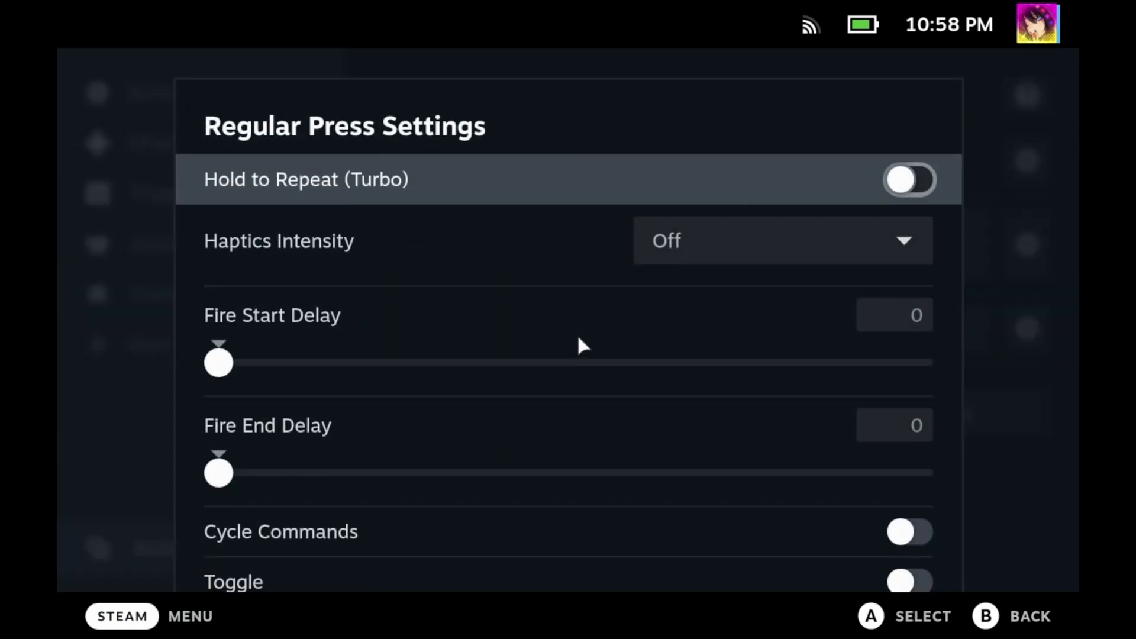
scroll(down, 3)
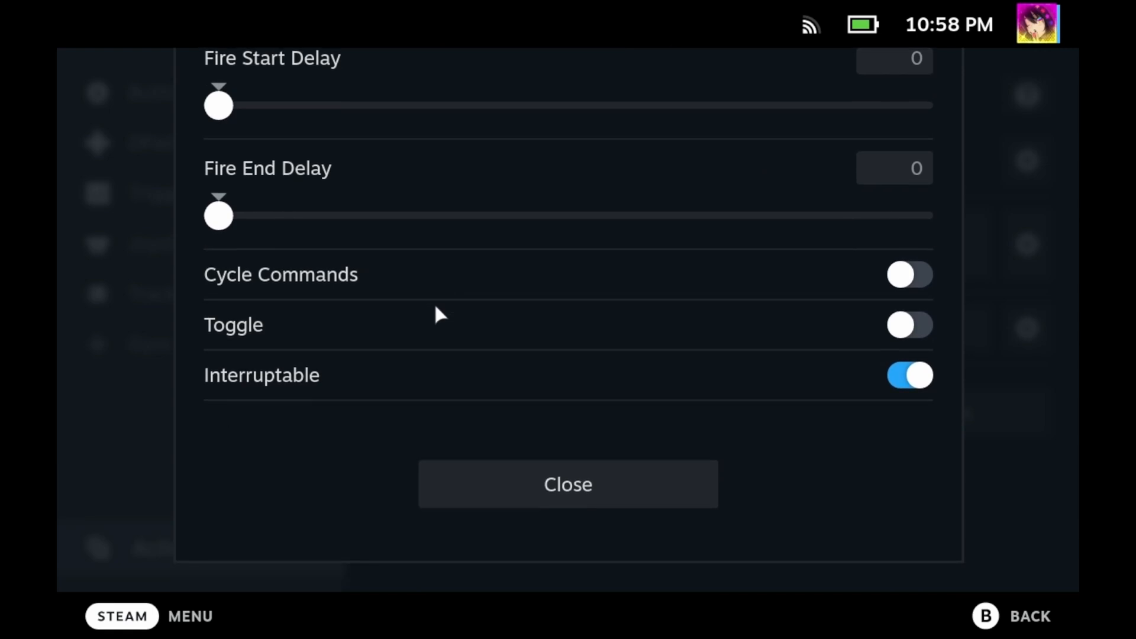
mouse_move(484, 501)
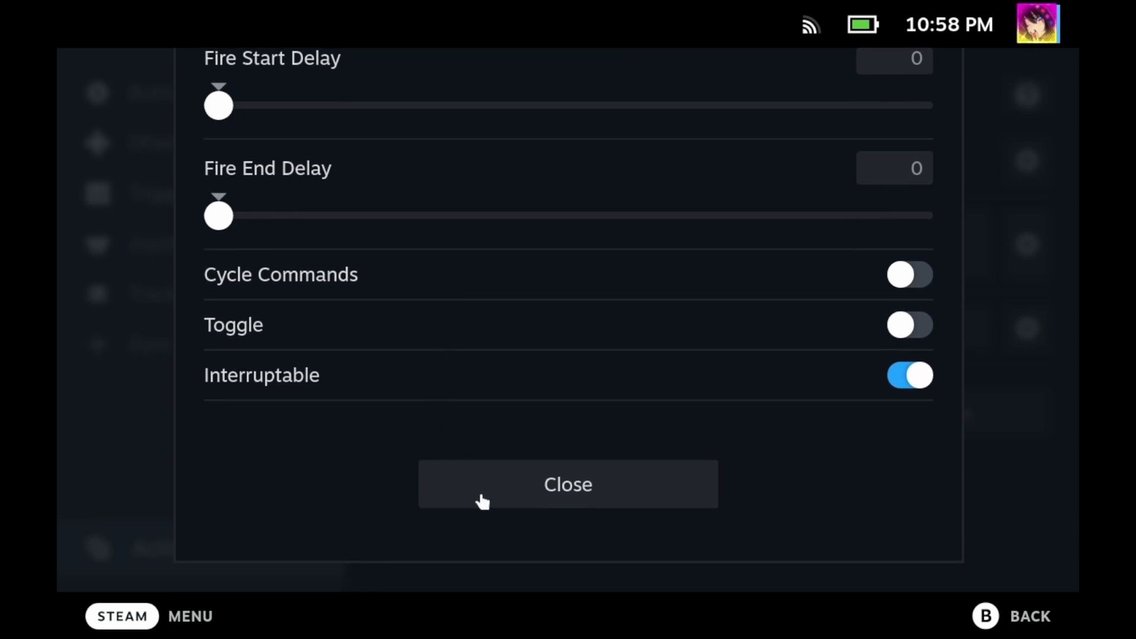
click(567, 484)
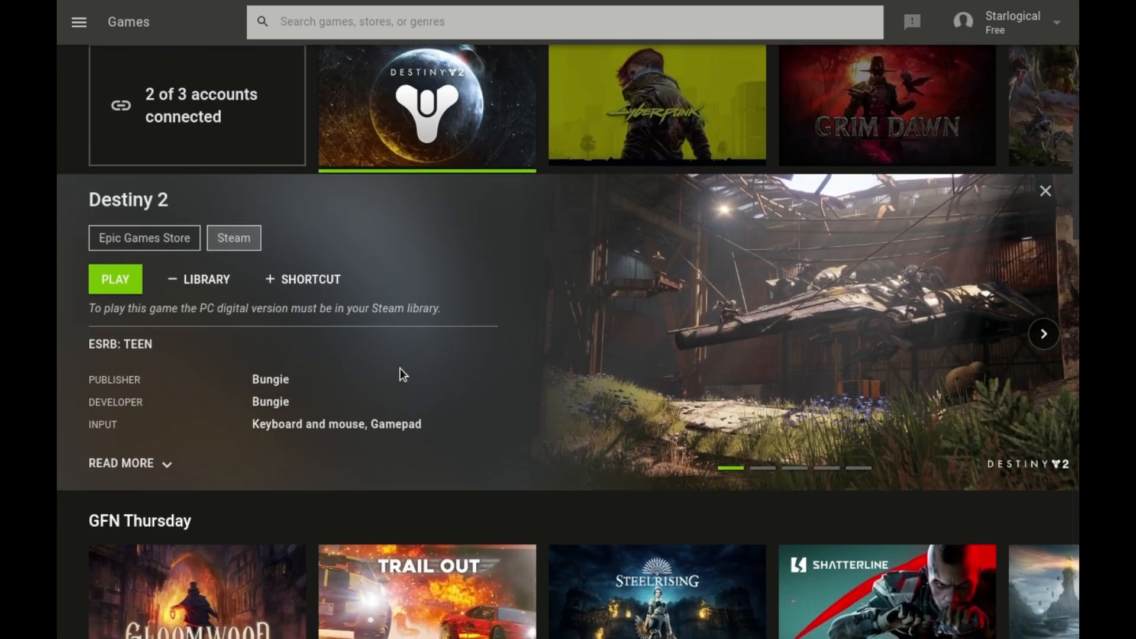
click(114, 279)
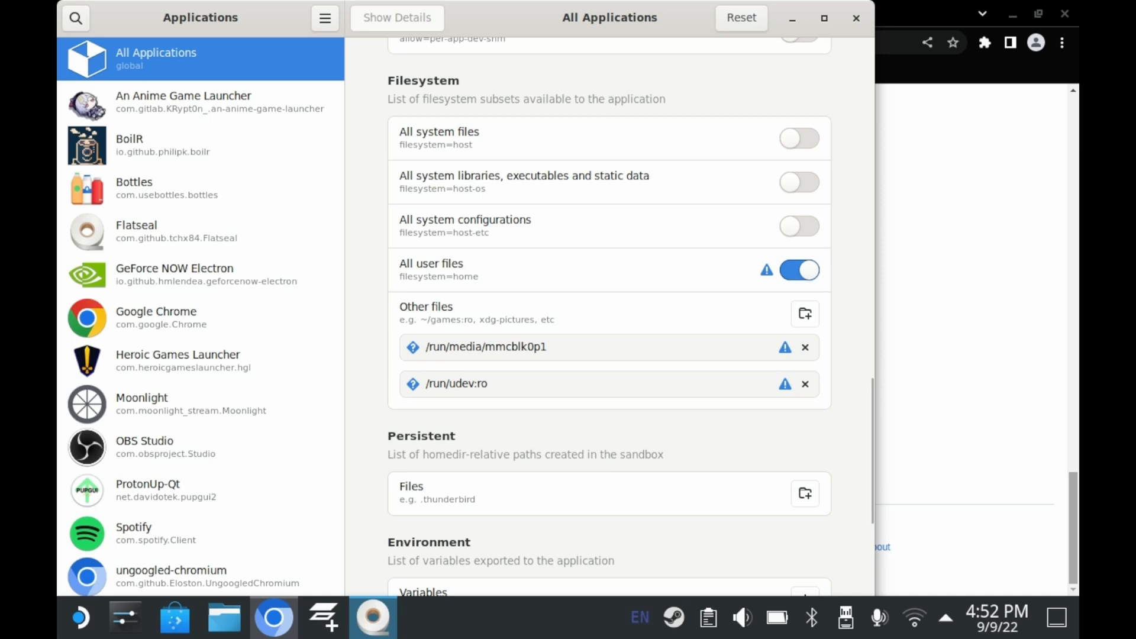
Step: Toggle All user files access in Flatseal's All Applications permissions
click(478, 383)
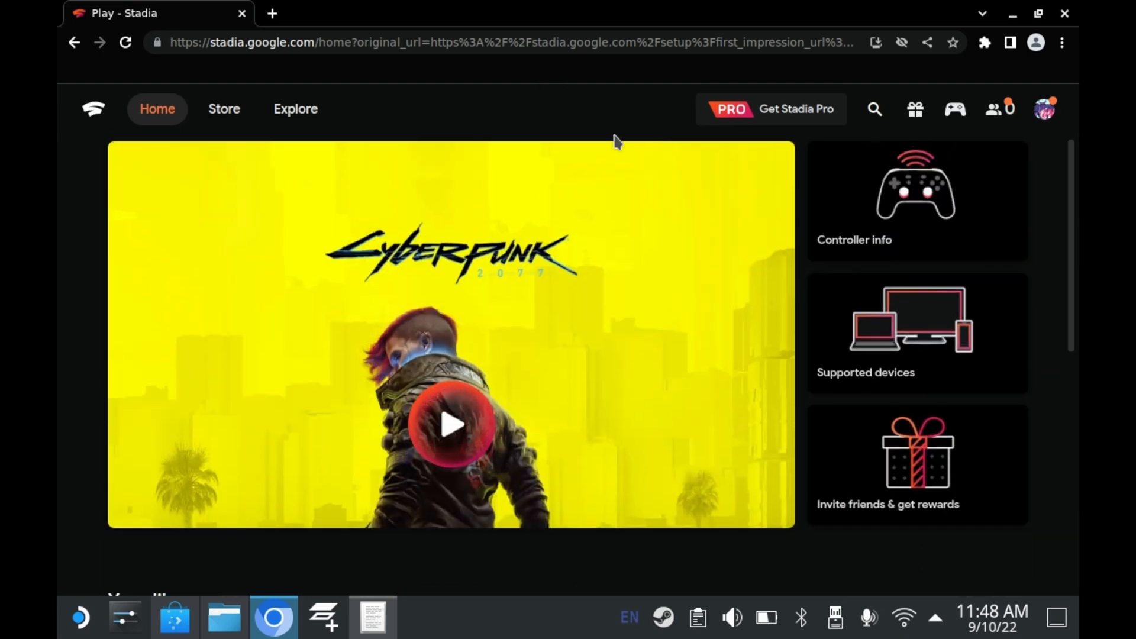
mouse_move(874, 42)
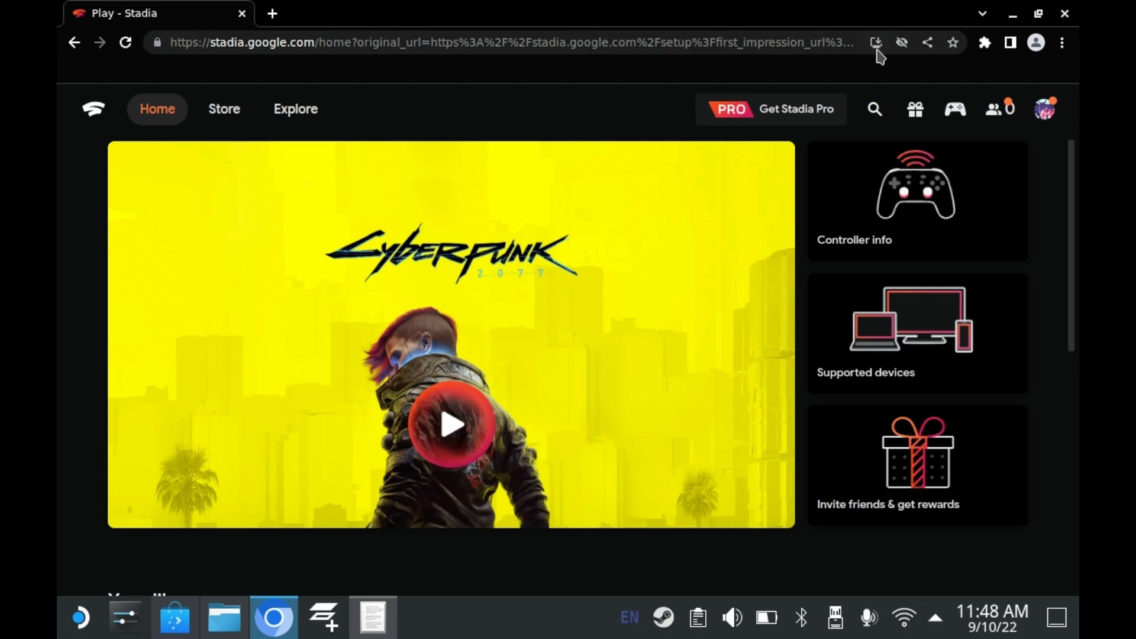
Step: Install Stadia as a standalone Chrome app and move its window aside
click(875, 42)
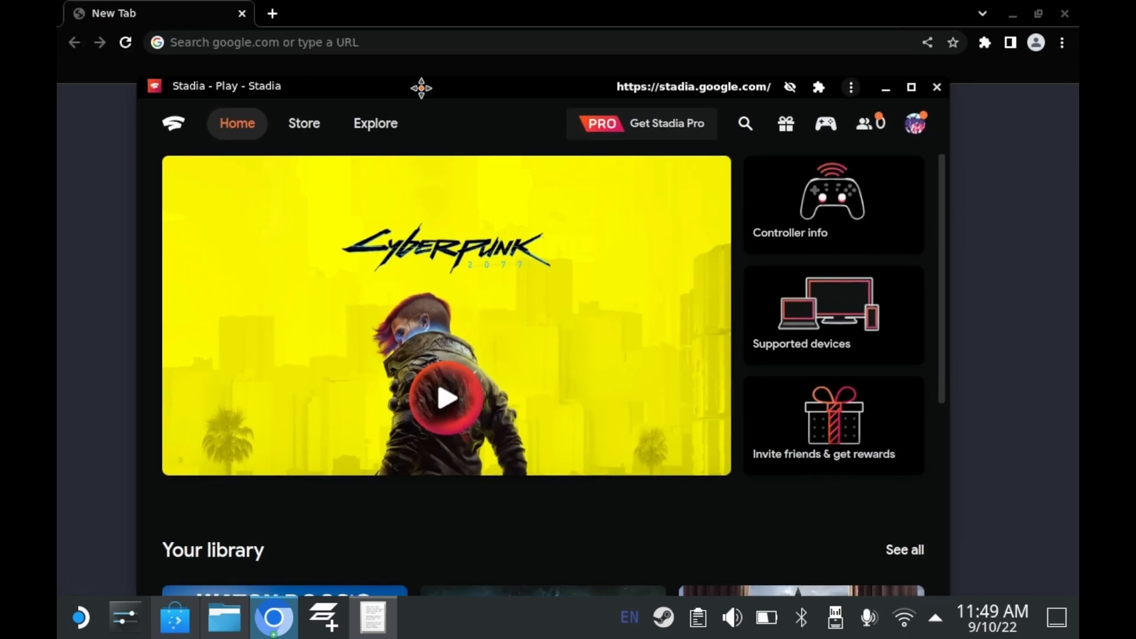
drag(421, 85, 433, 28)
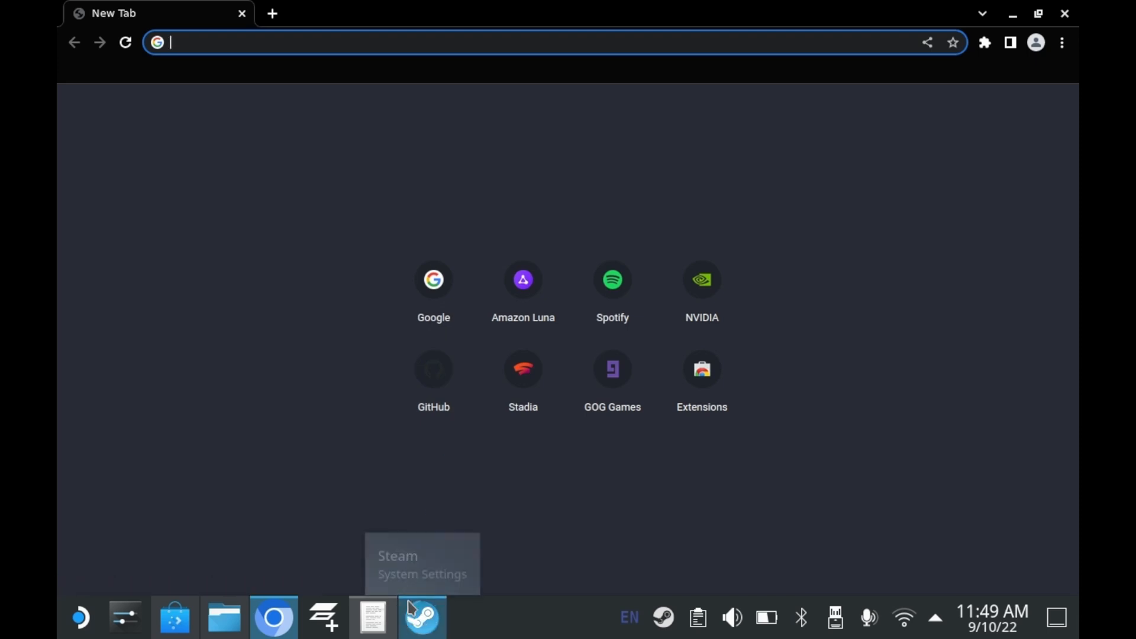
Step: Dismiss the Stadia shortcut properties in Steam and press Play on the Stadia entry
click(420, 617)
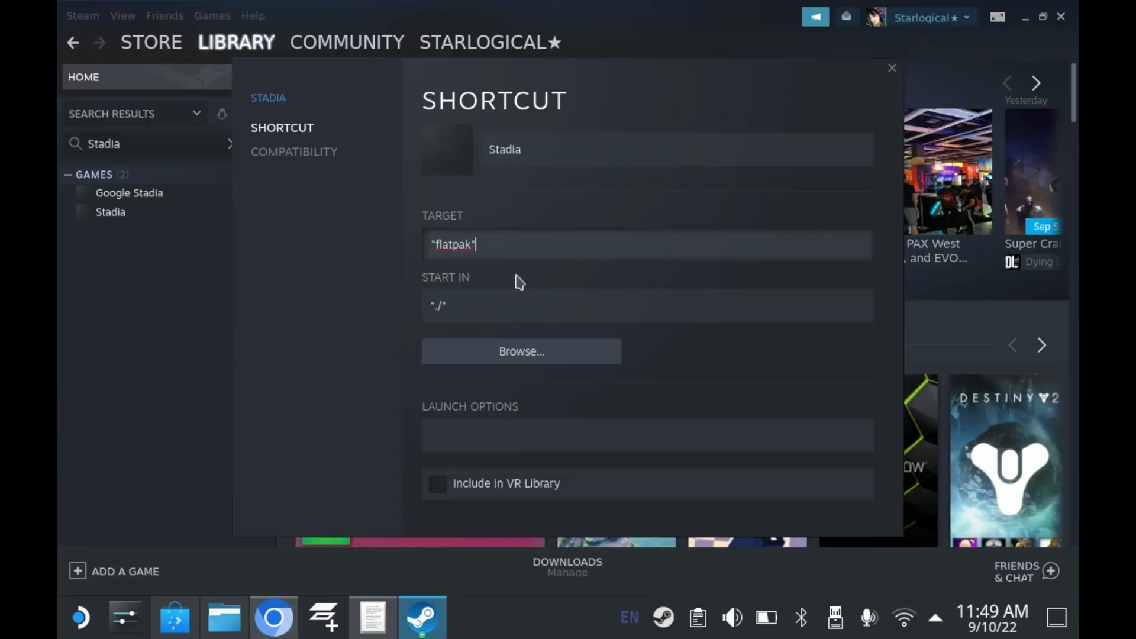
click(891, 67)
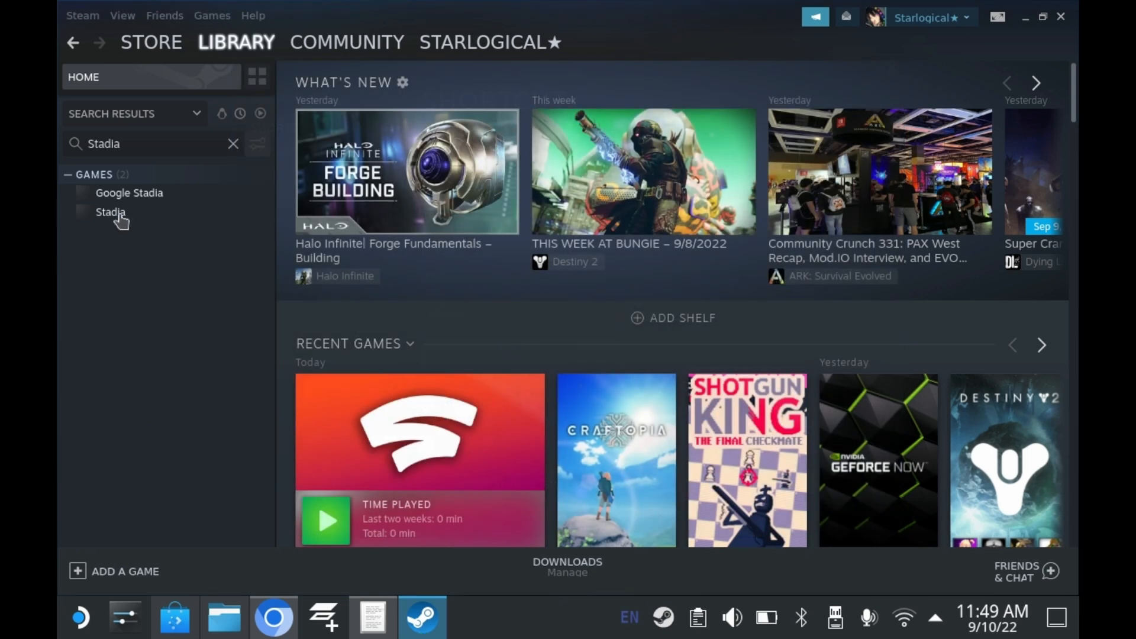
click(110, 212)
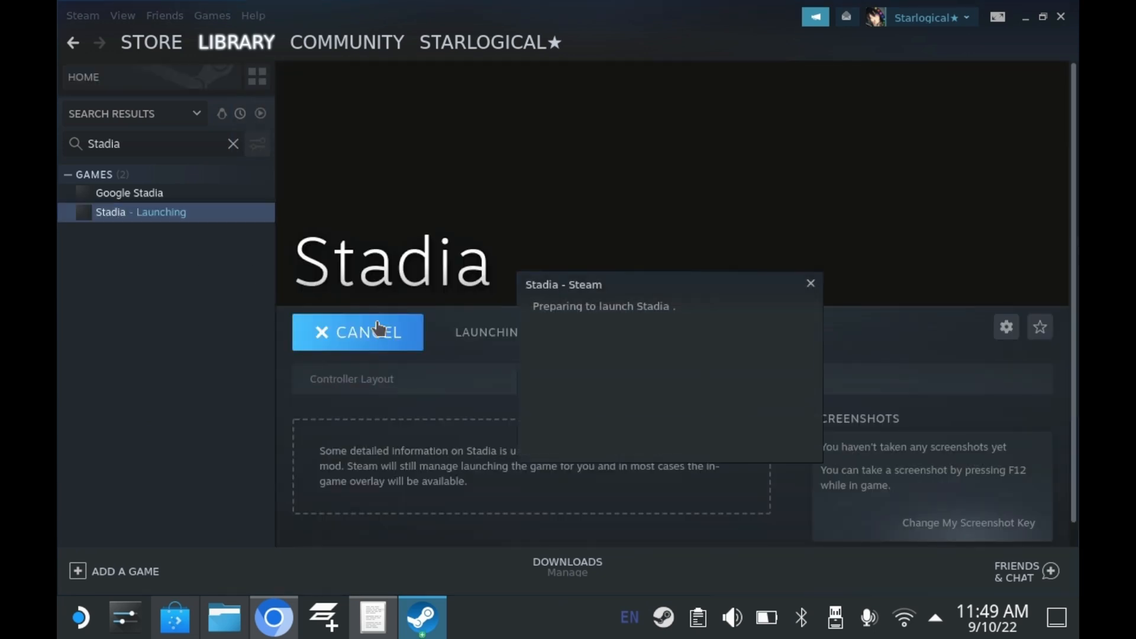
click(357, 332)
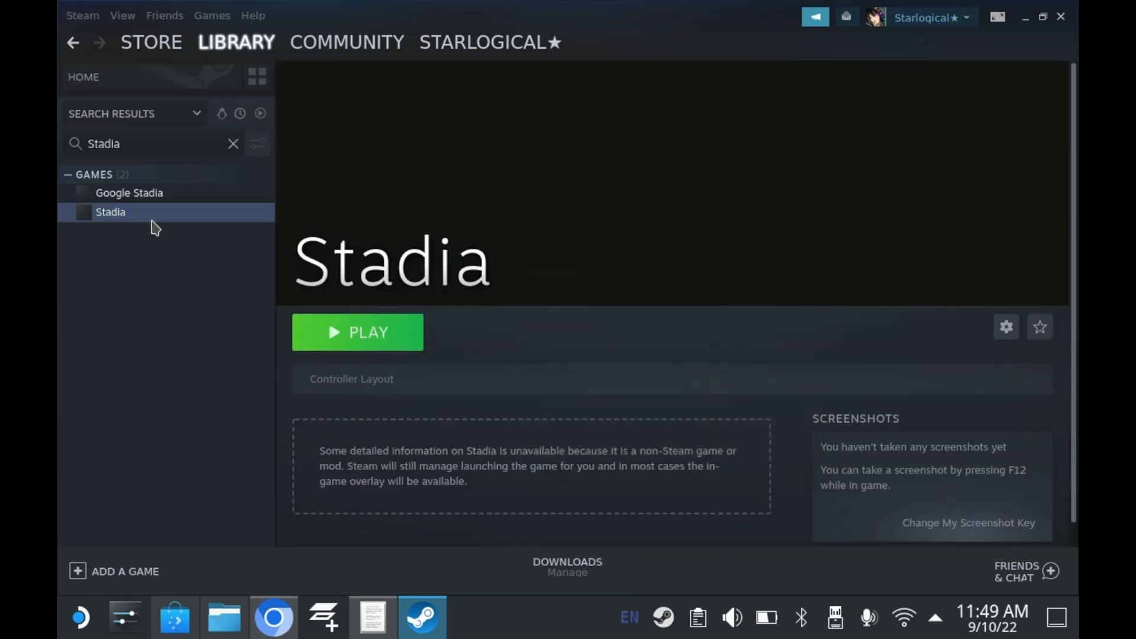
Step: Check the Stadia app's site information, then open the Stadia site settings
click(357, 332)
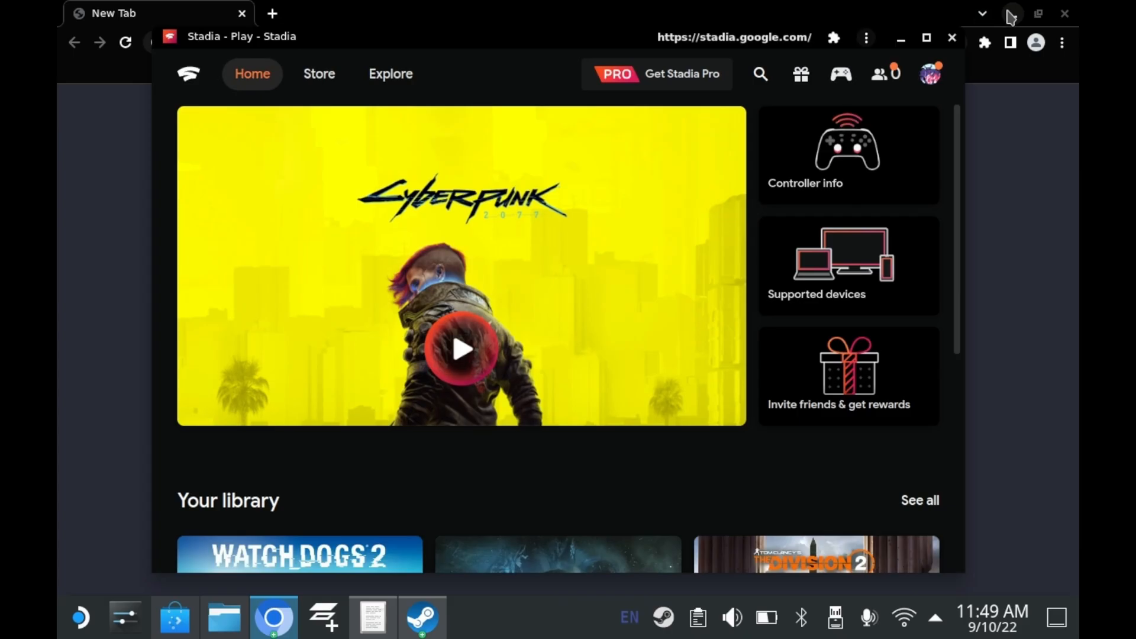
click(866, 36)
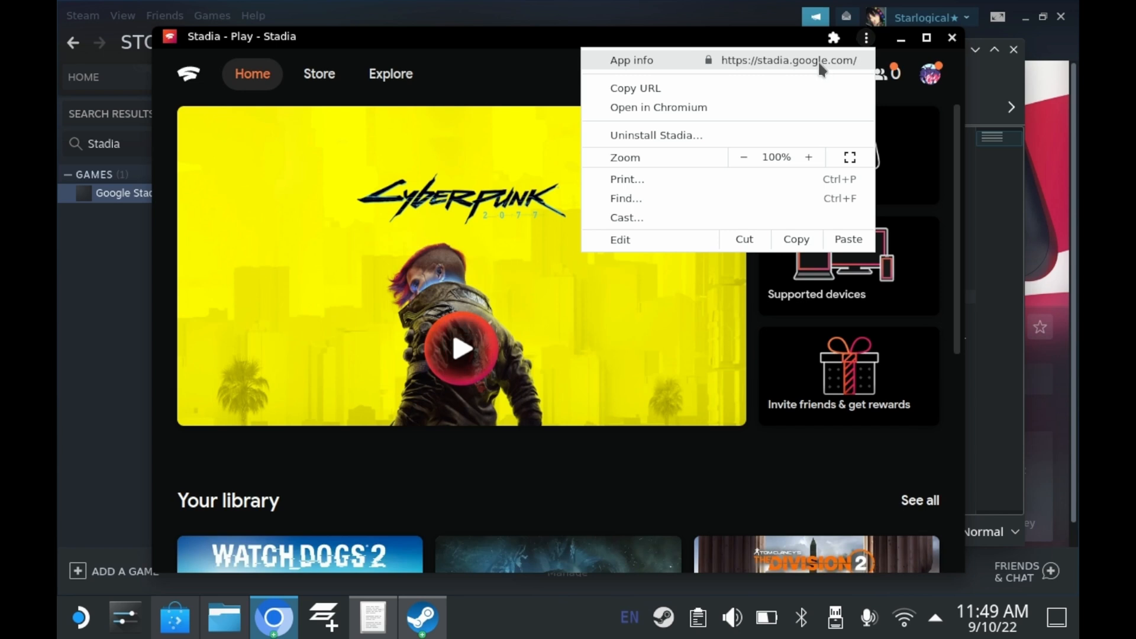
click(632, 61)
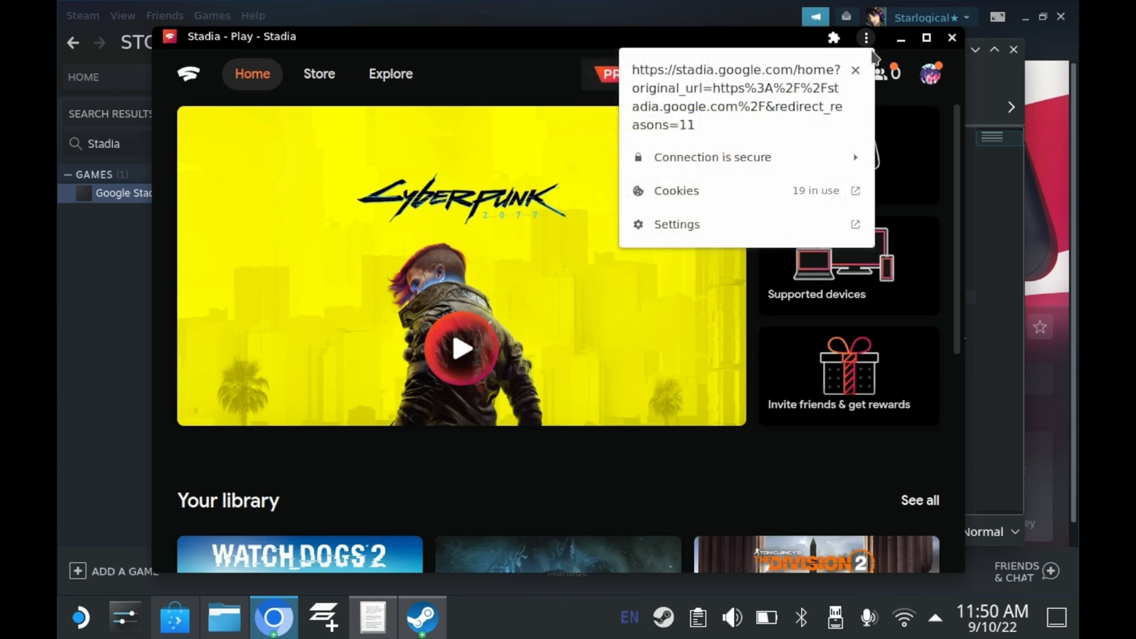
click(864, 37)
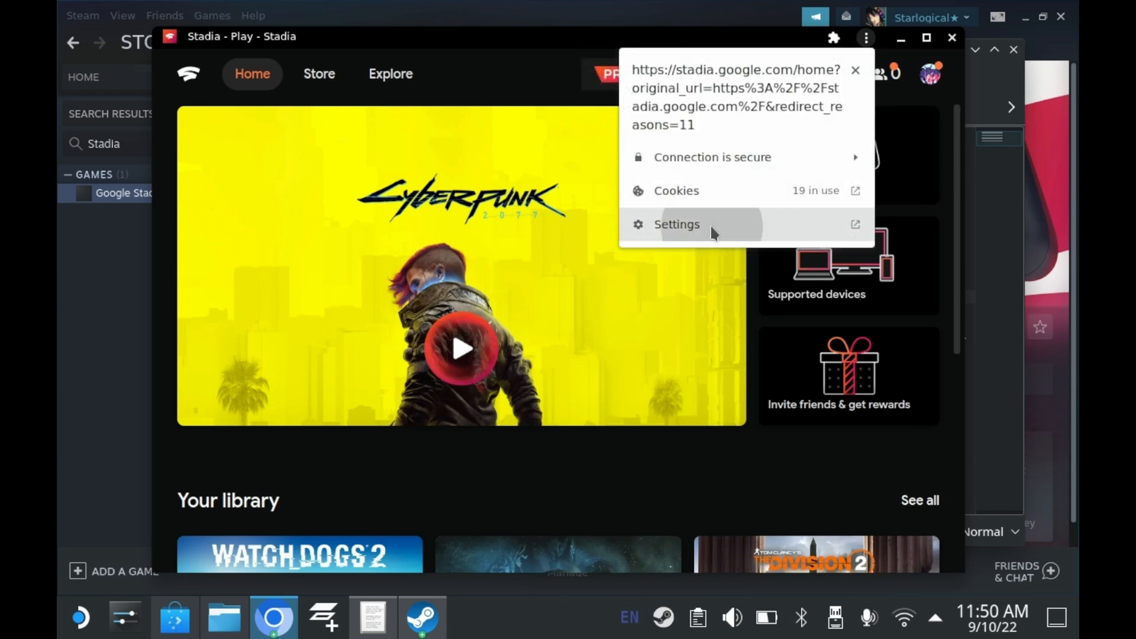
click(676, 224)
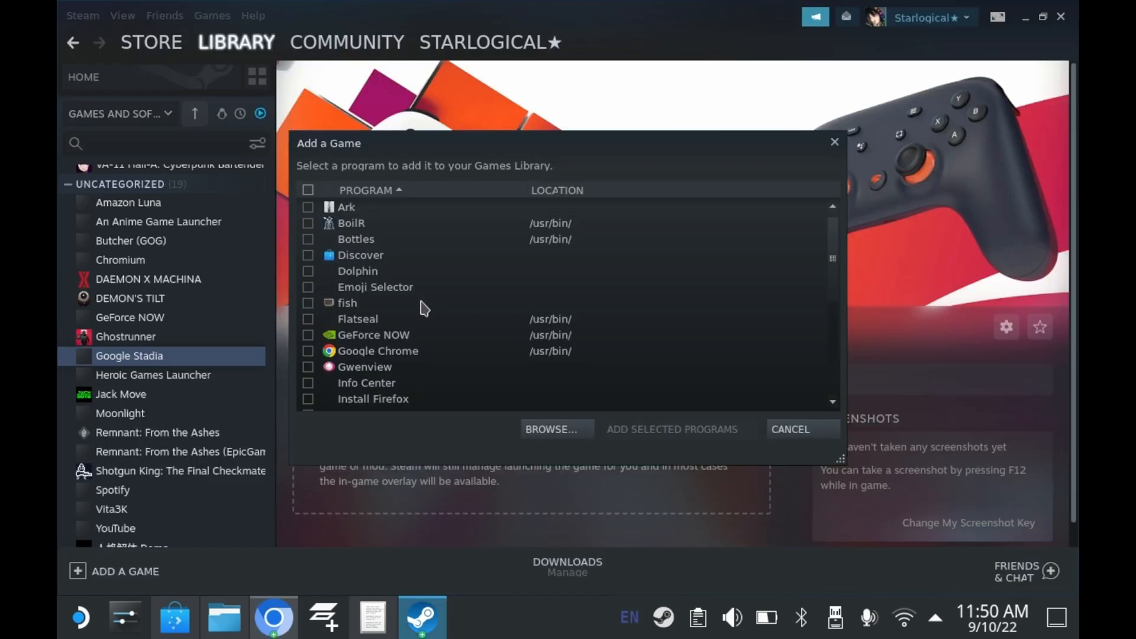
Step: Check Google Chrome in the Add a Game list and add it as a non-Steam program
click(308, 319)
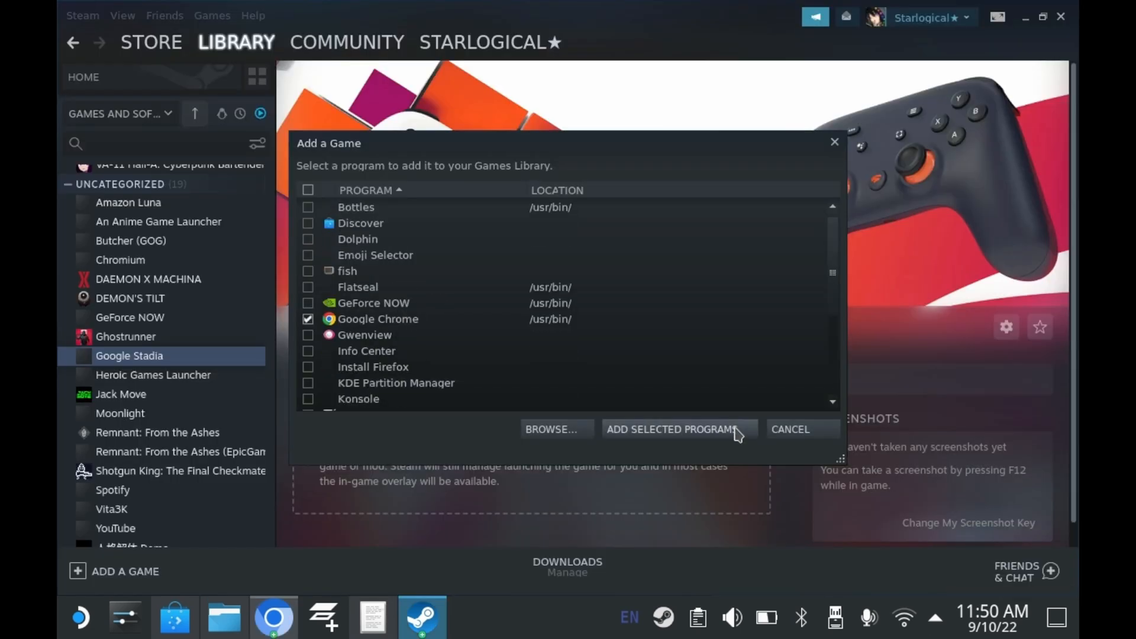
click(672, 429)
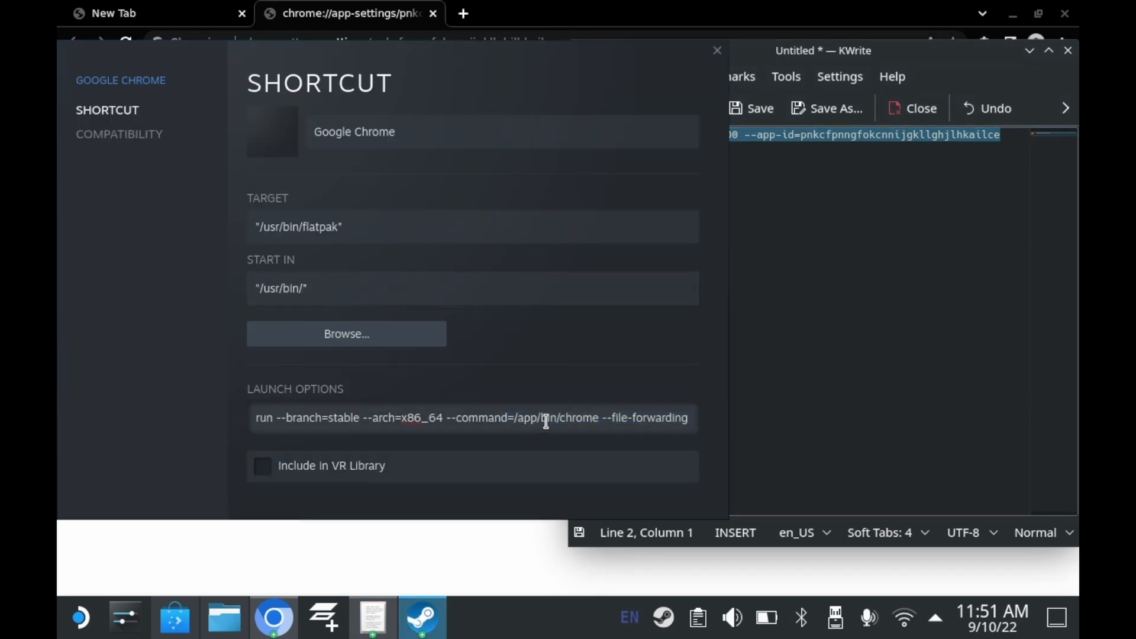
Step: Set the Chrome shortcut's Launch Options to com.google.Chrome with the Stadia --app-id argument
text(com.google.Chrome @@u @@)
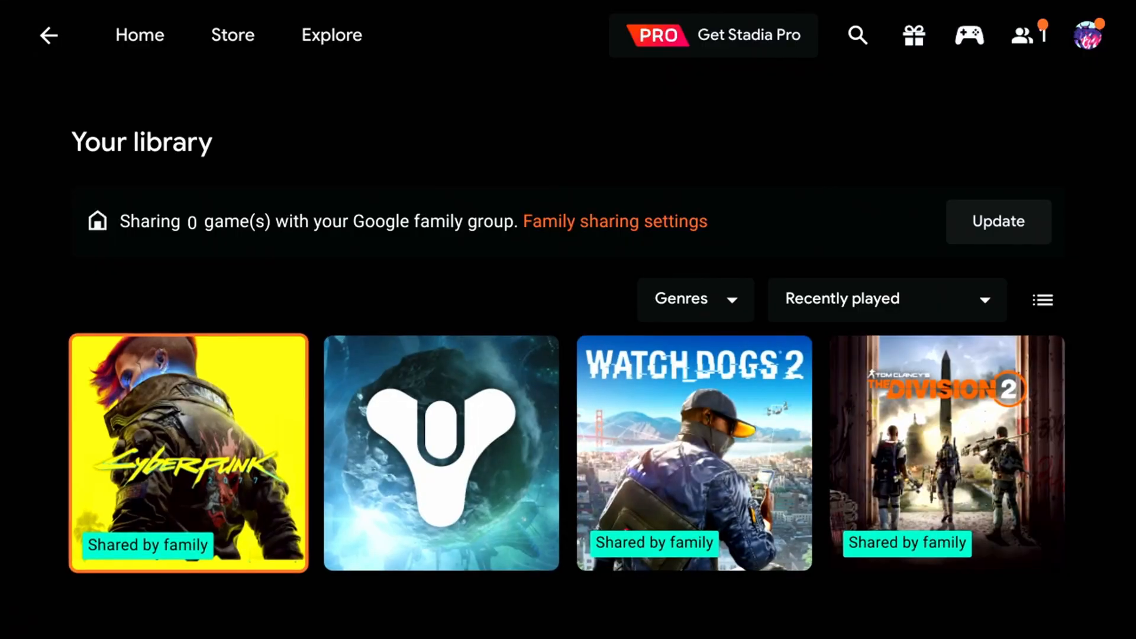
Step: Select Cyberpunk 2077 in the Stadia library and start playing it
click(187, 451)
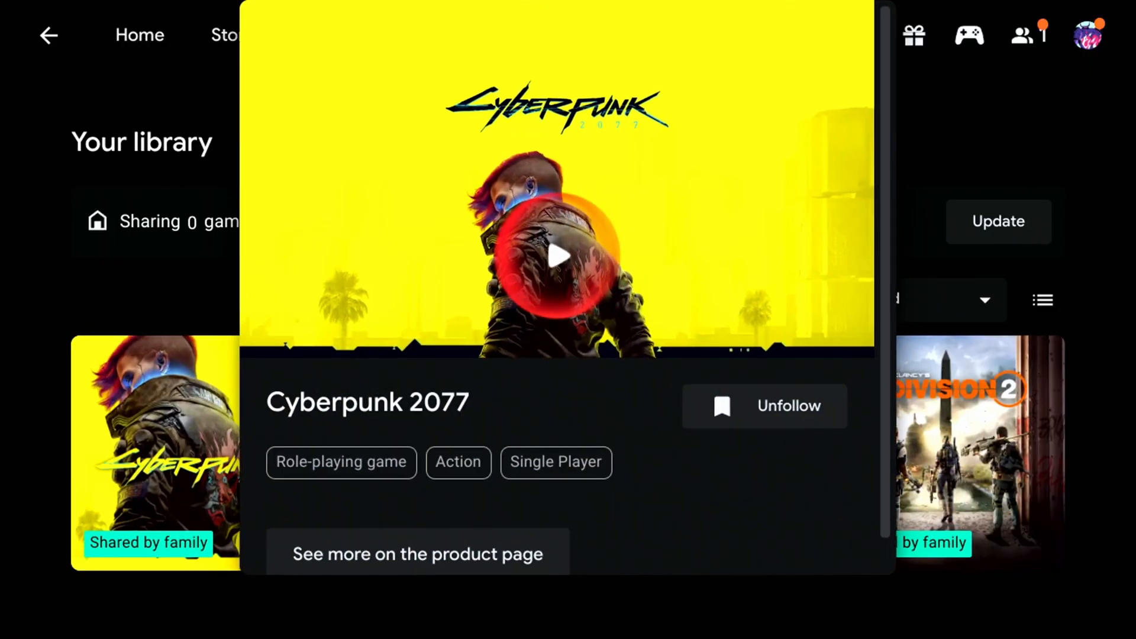
click(557, 256)
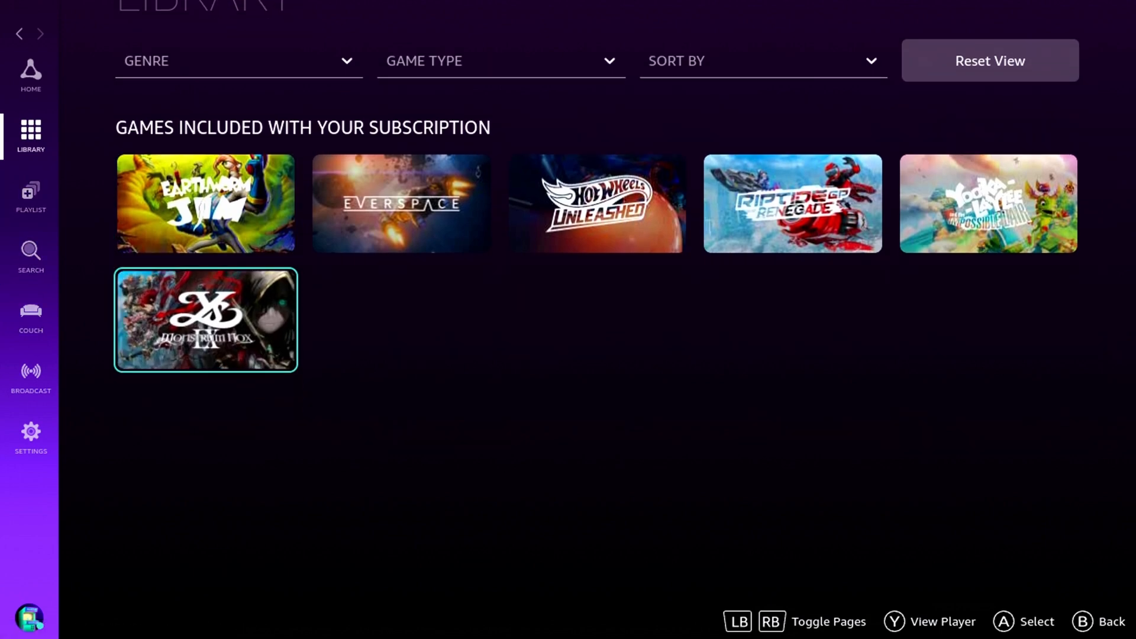
Step: Launch Ys IX: Monstrum Nox from Luna's Library, continuing past the unsupported-device warning
click(205, 319)
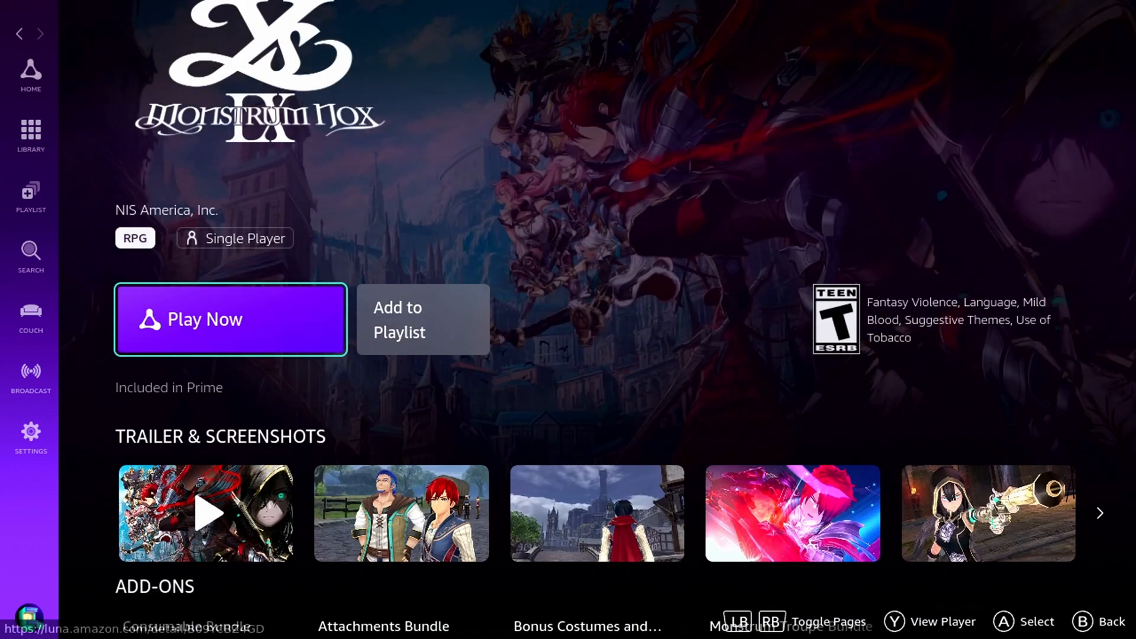
click(230, 319)
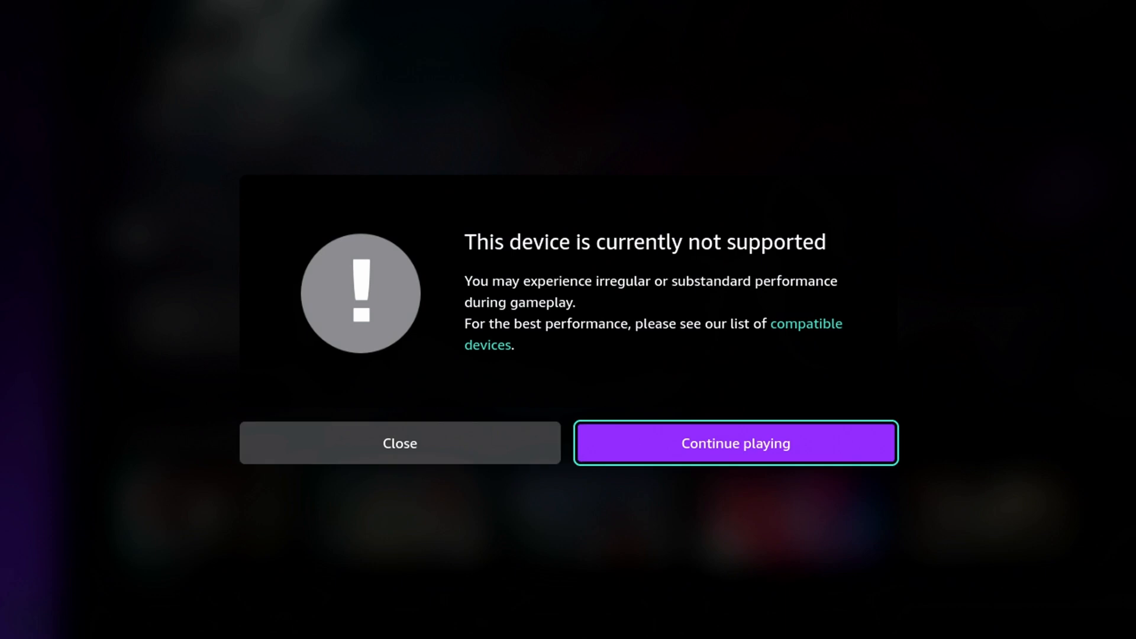
click(735, 443)
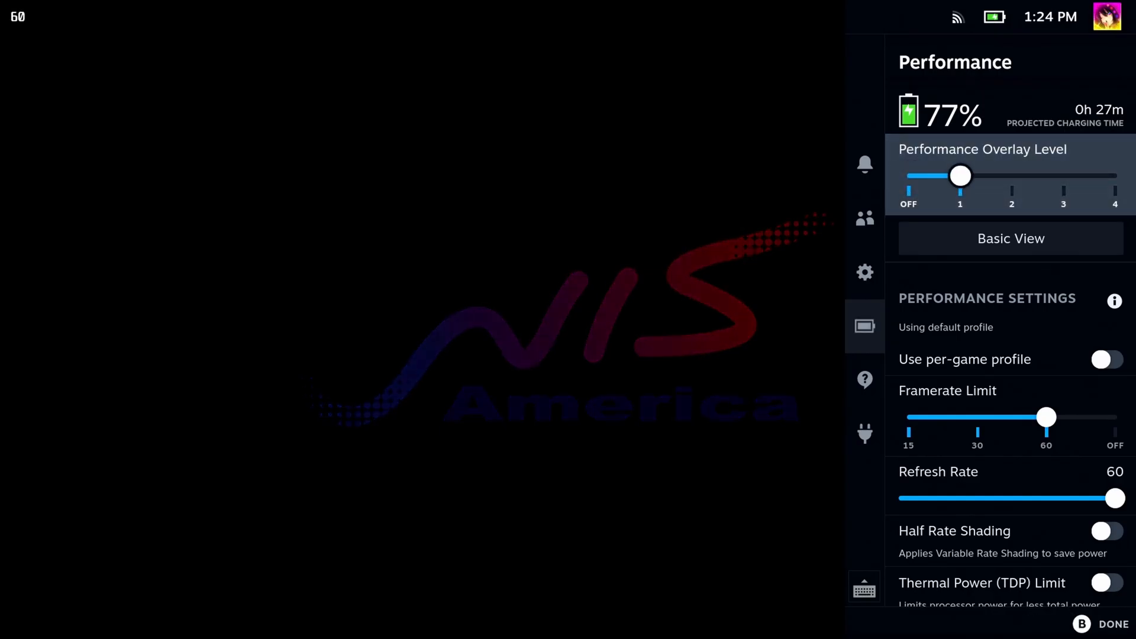
Step: Raise the Performance Overlay Level slider while Ys IX runs on Amazon Luna
drag(959, 175, 1114, 175)
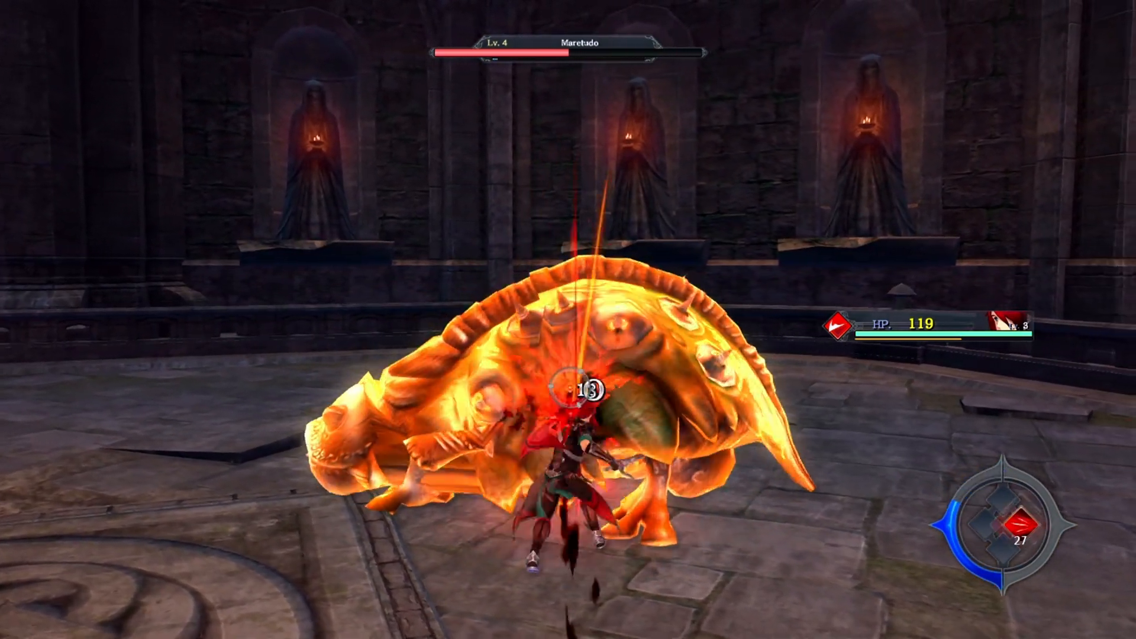
Step: Return to the Steam library and select Destiny 2 from All Games
key(steam)
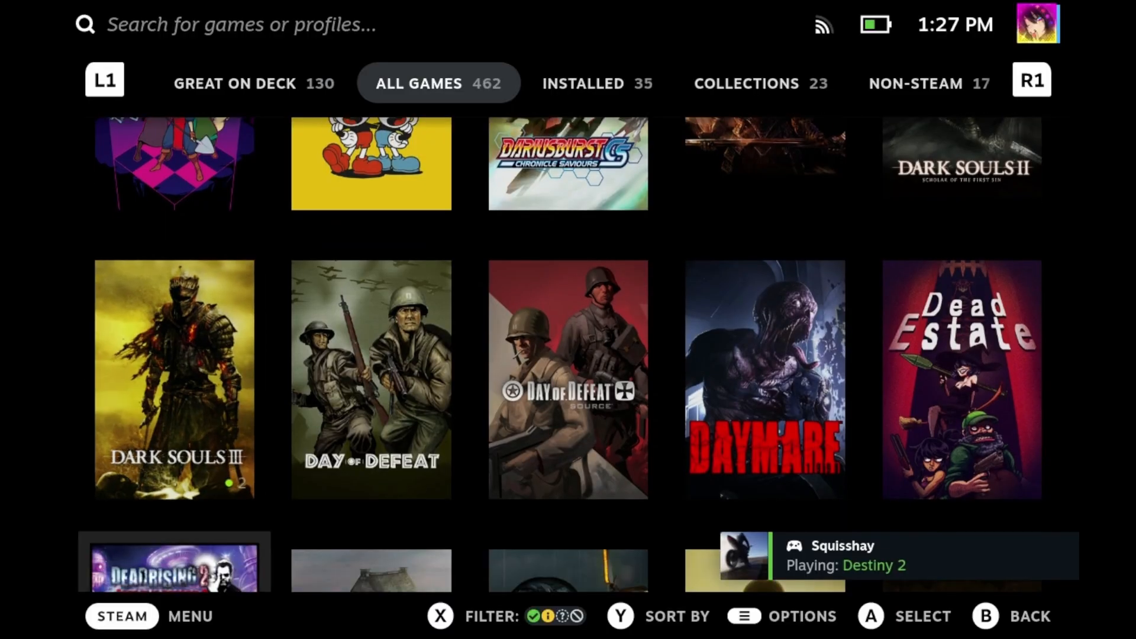
scroll(down, 3)
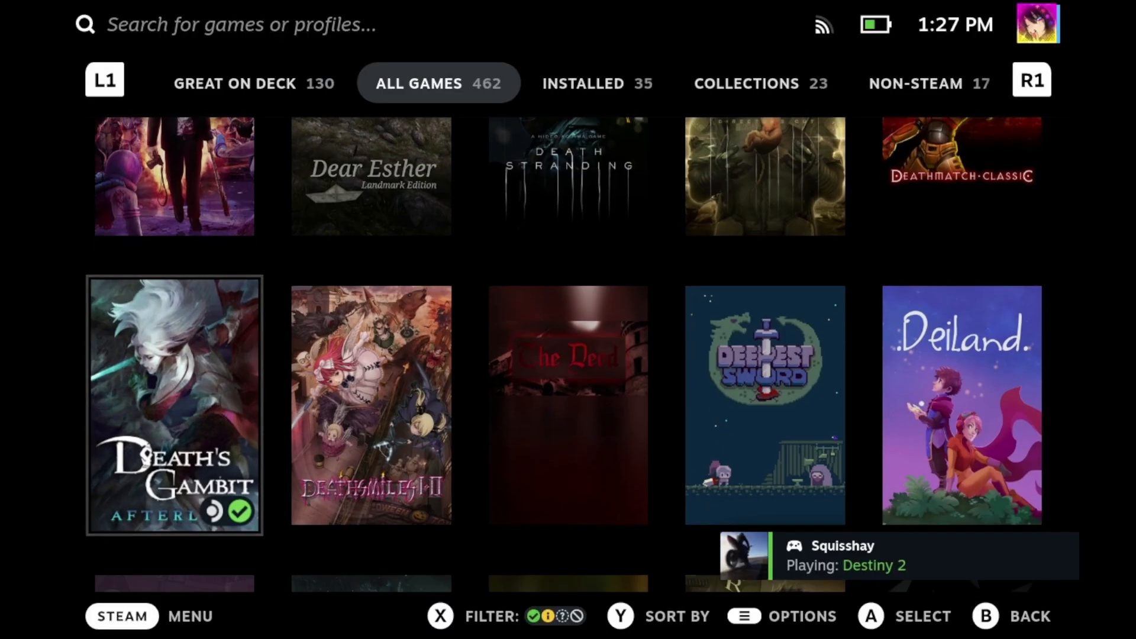
scroll(down, 3)
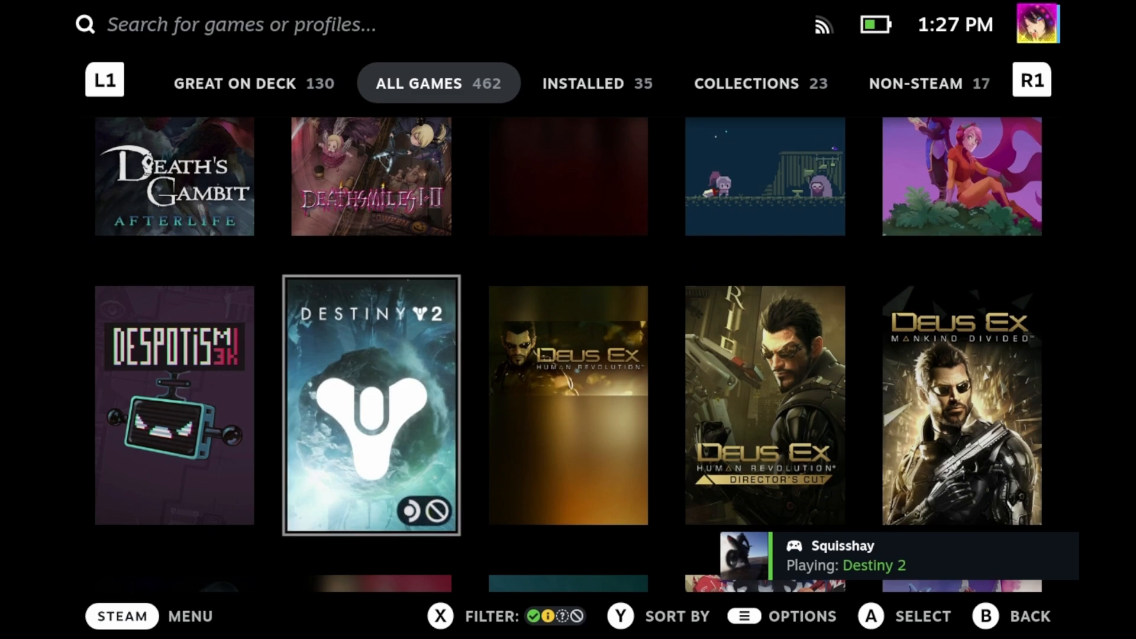
click(371, 404)
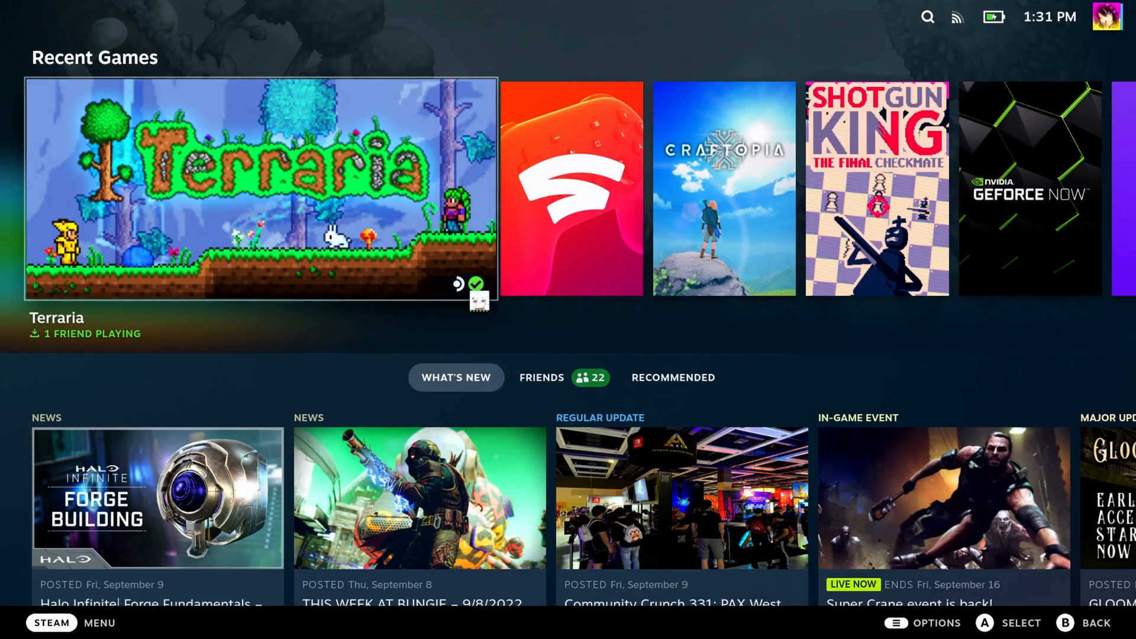
Step: Open Terraria from Recent Games and press Stream
click(261, 187)
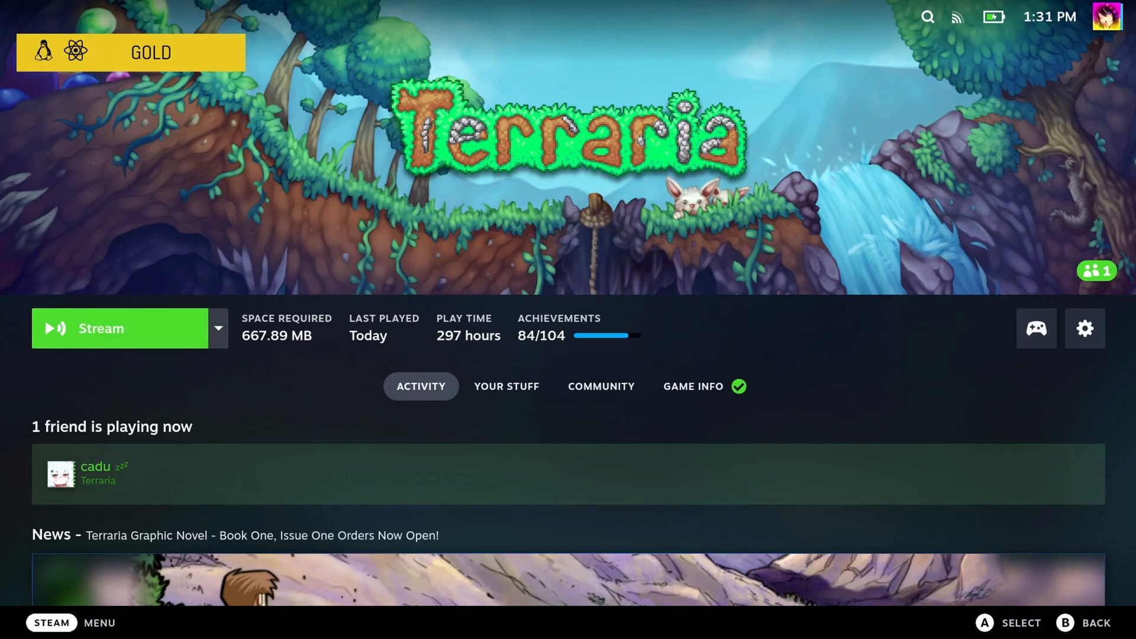
click(101, 328)
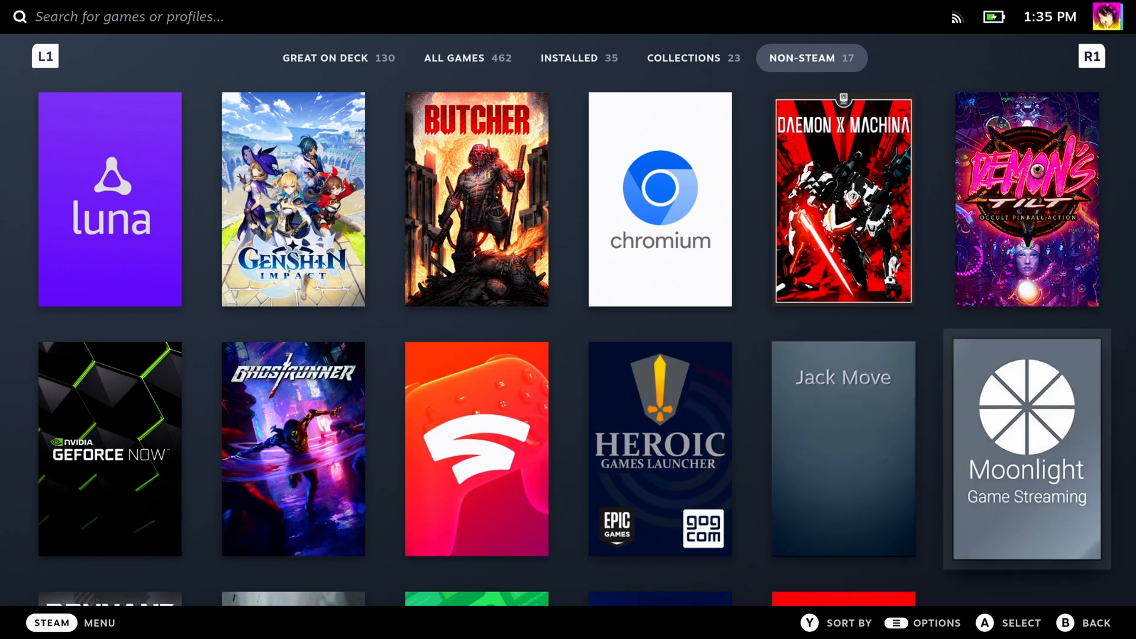
Step: Launch Moonlight from the Non-Steam tab and scroll the desktop PC's app list
click(1026, 446)
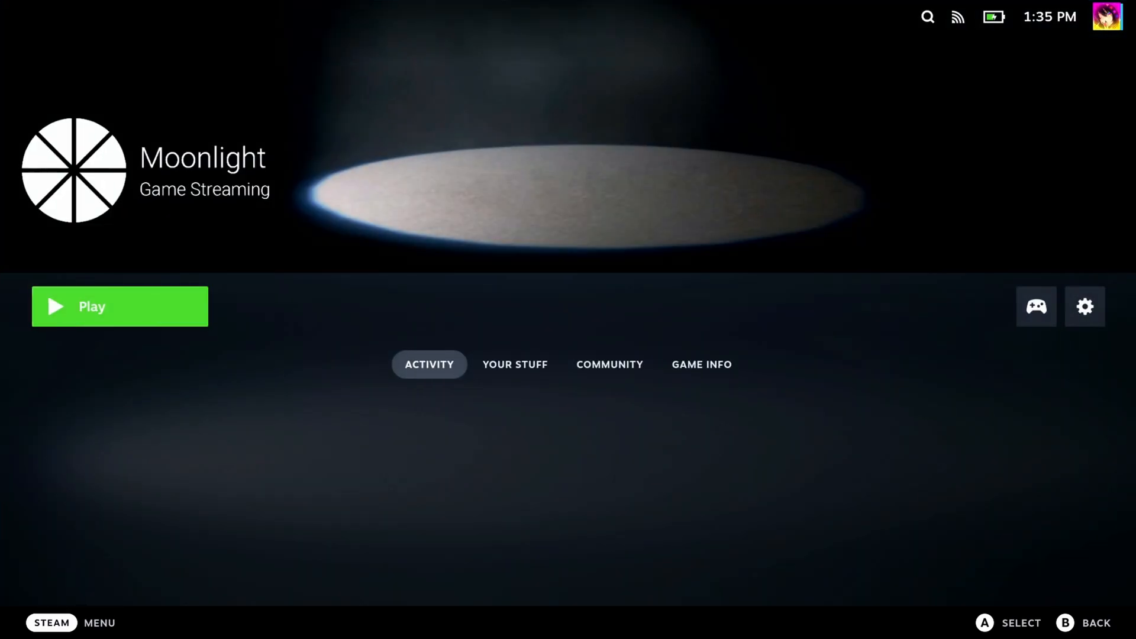
click(120, 306)
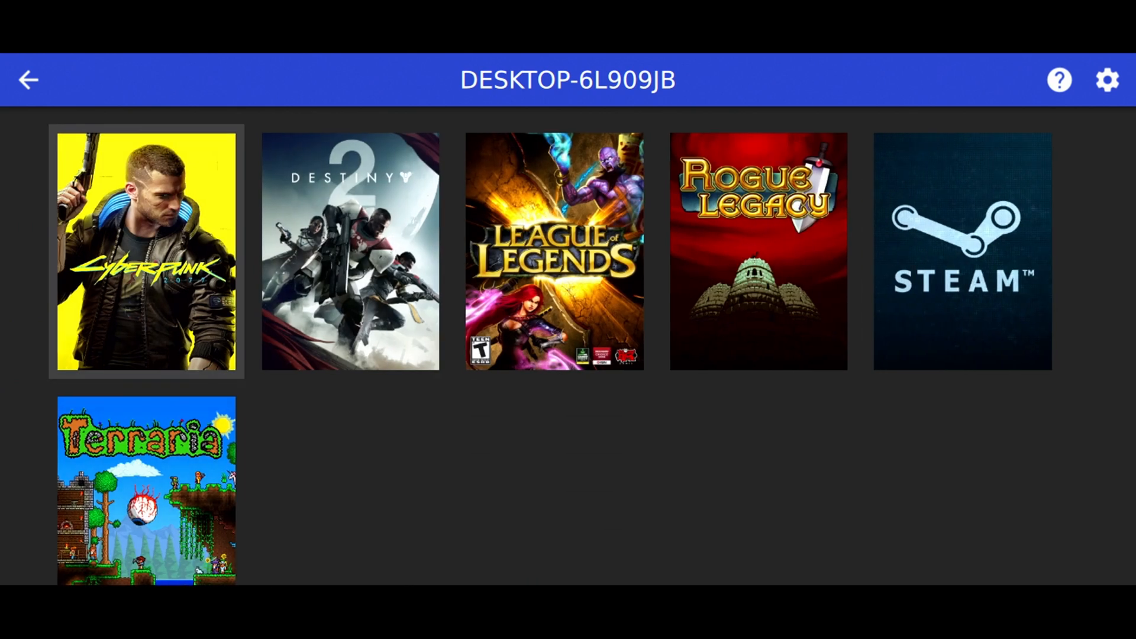
scroll(down, 3)
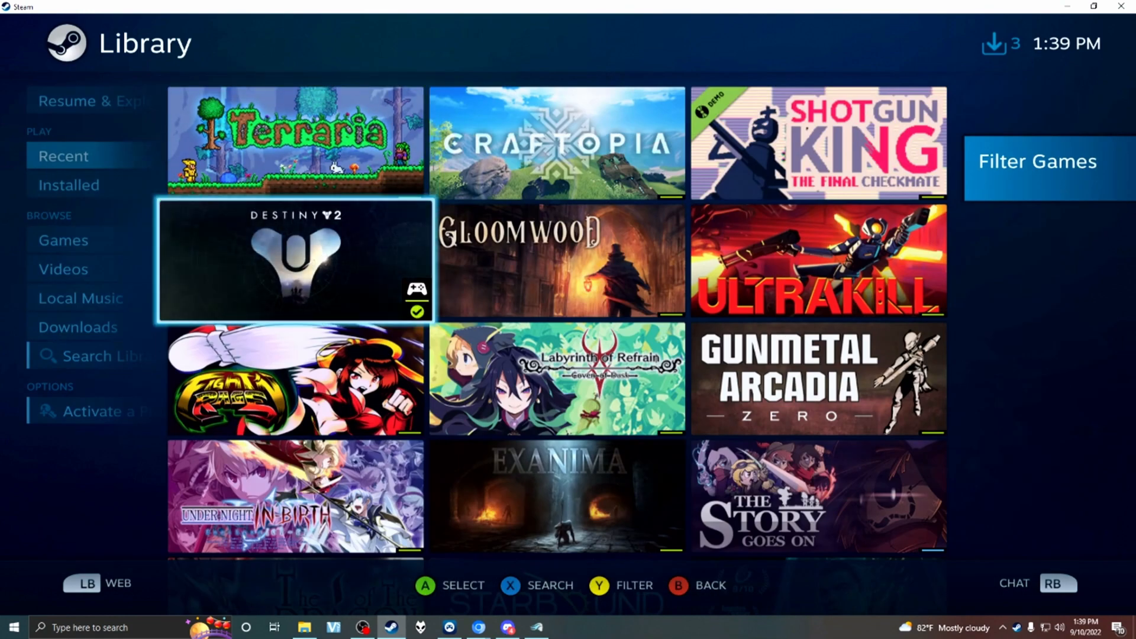
Step: Open the Destiny 2 tile in the Big Picture library
click(293, 260)
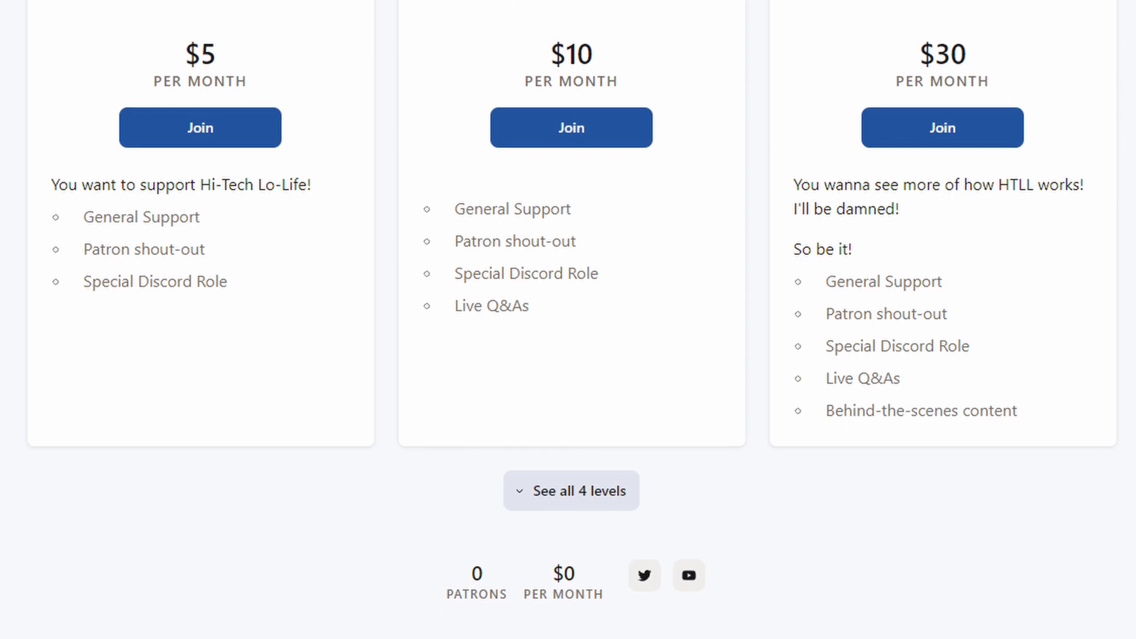
Step: Open the Hi-Tech Lo-Life welcome channel and scroll down to the Rules post
scroll(down, 3)
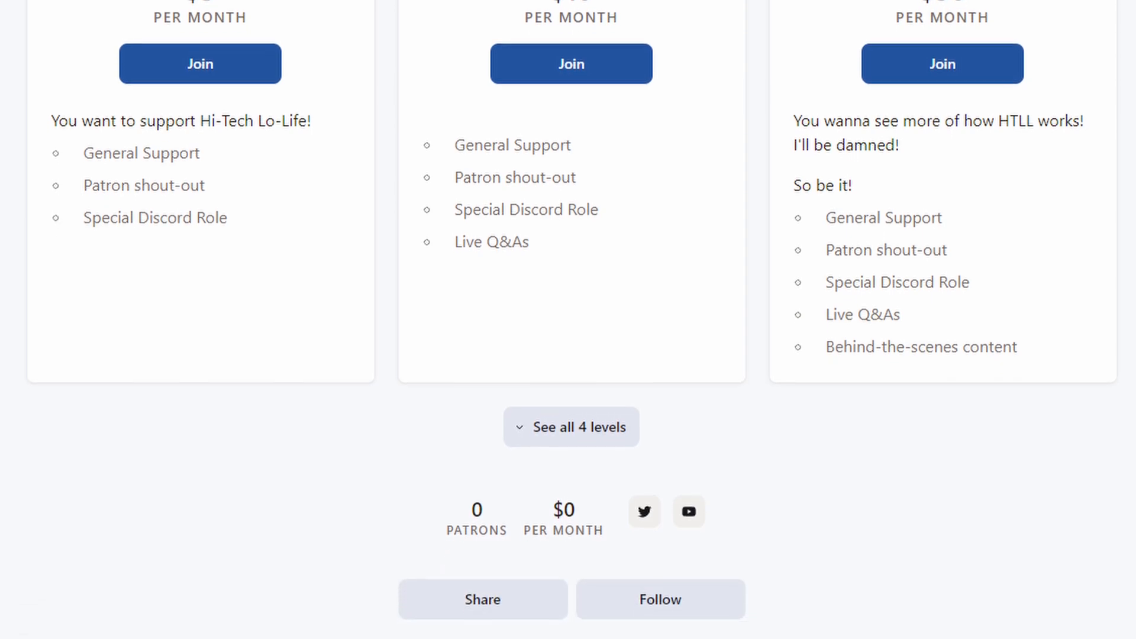
click(687, 510)
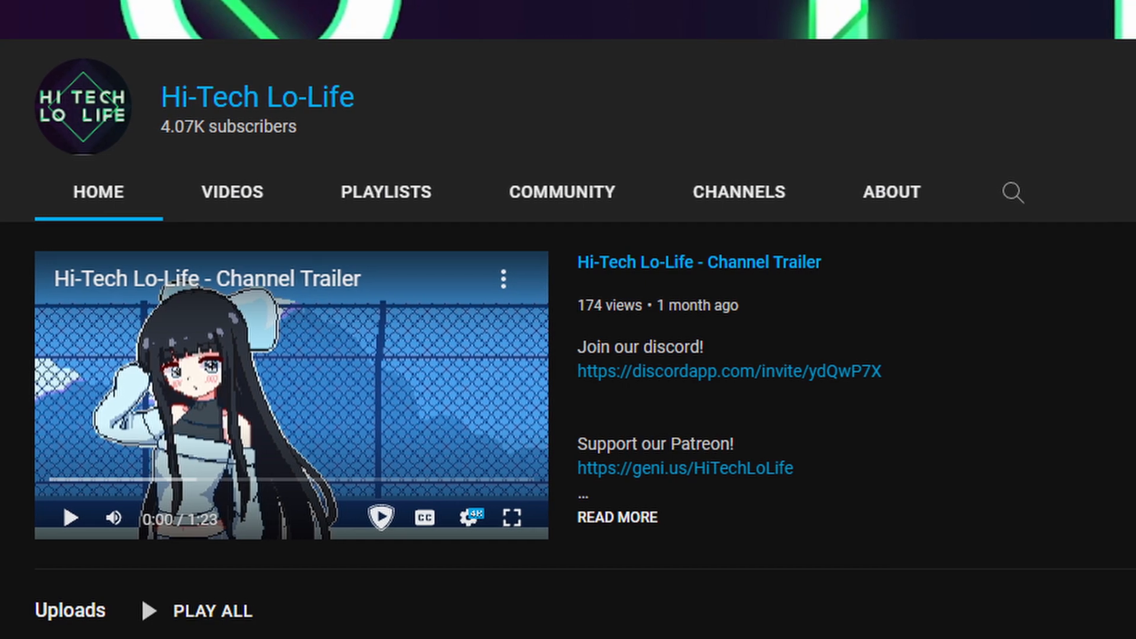
click(728, 371)
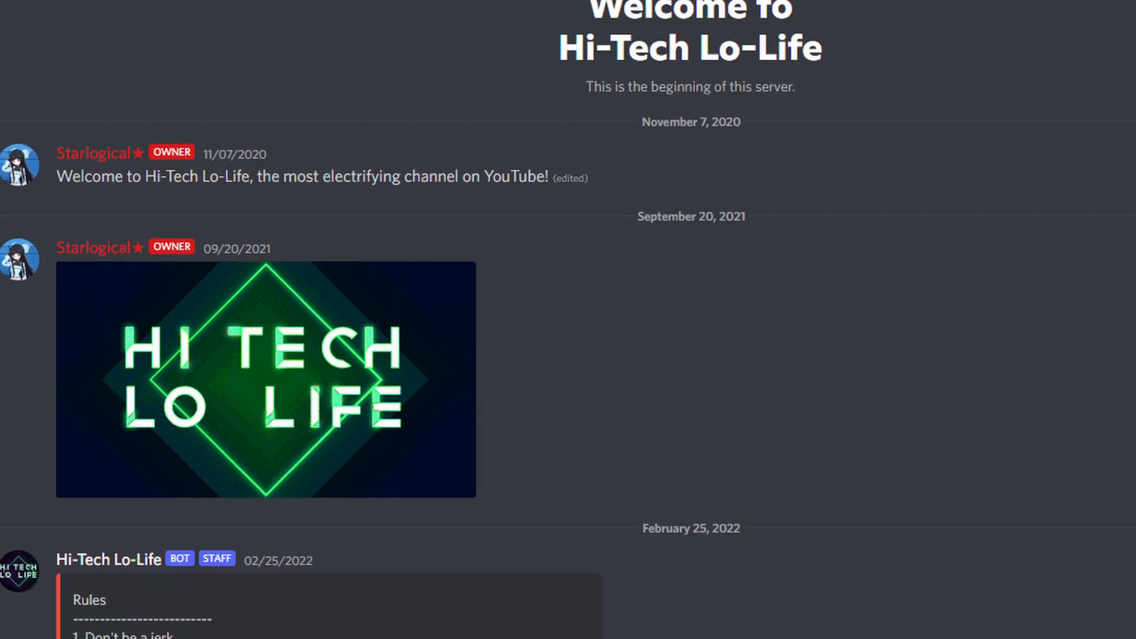
scroll(down, 3)
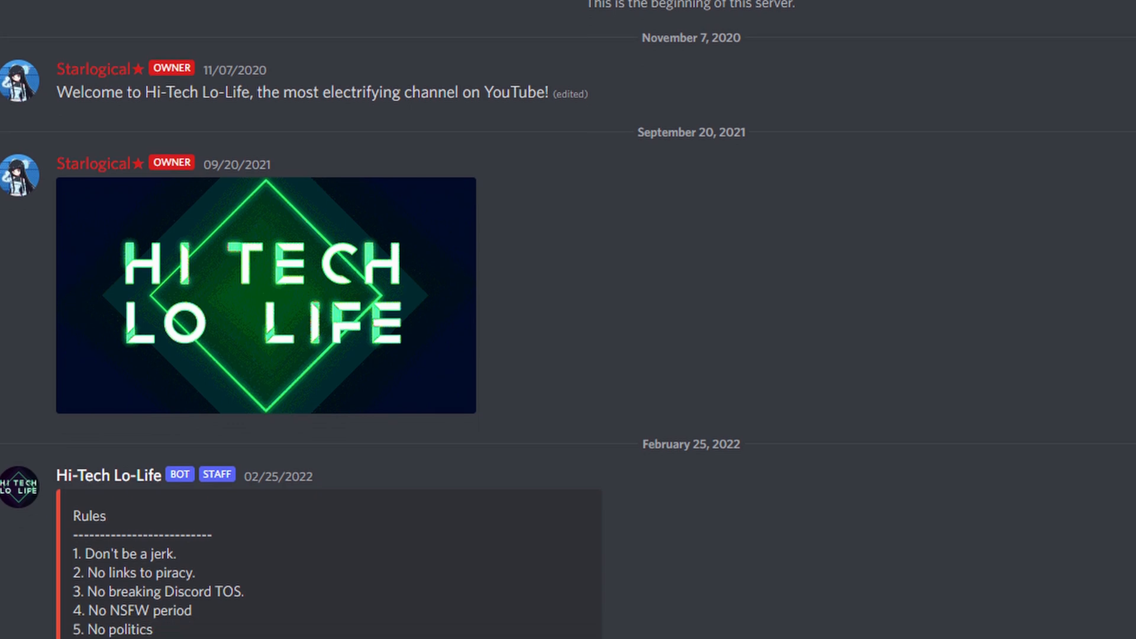